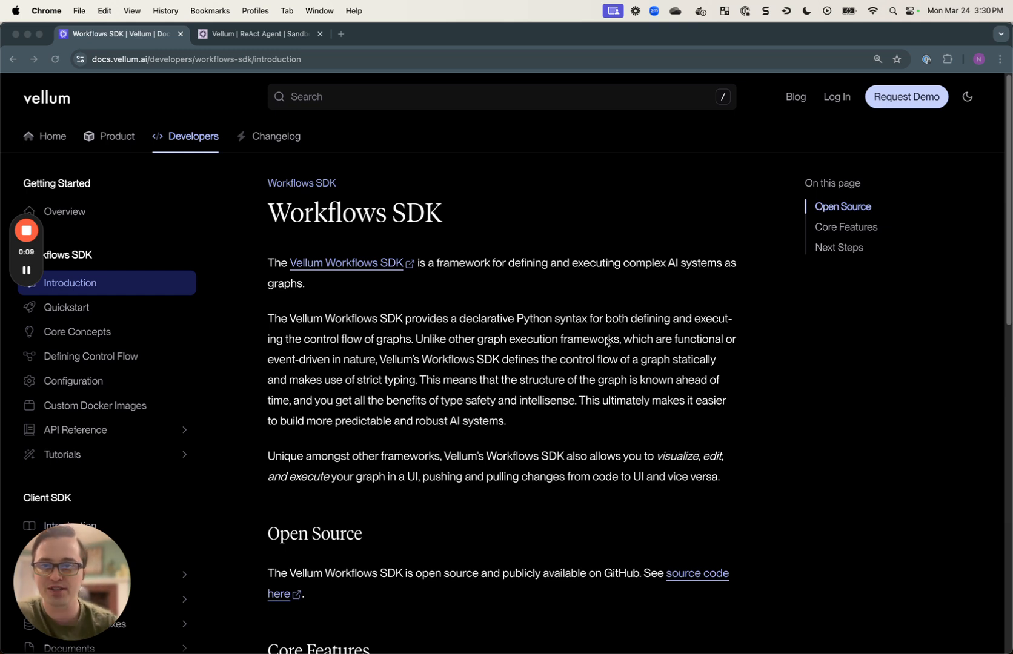
- Switch from the Workflows SDK docs to the ReAct Agent workflow sandbox tab
left_click(258, 34)
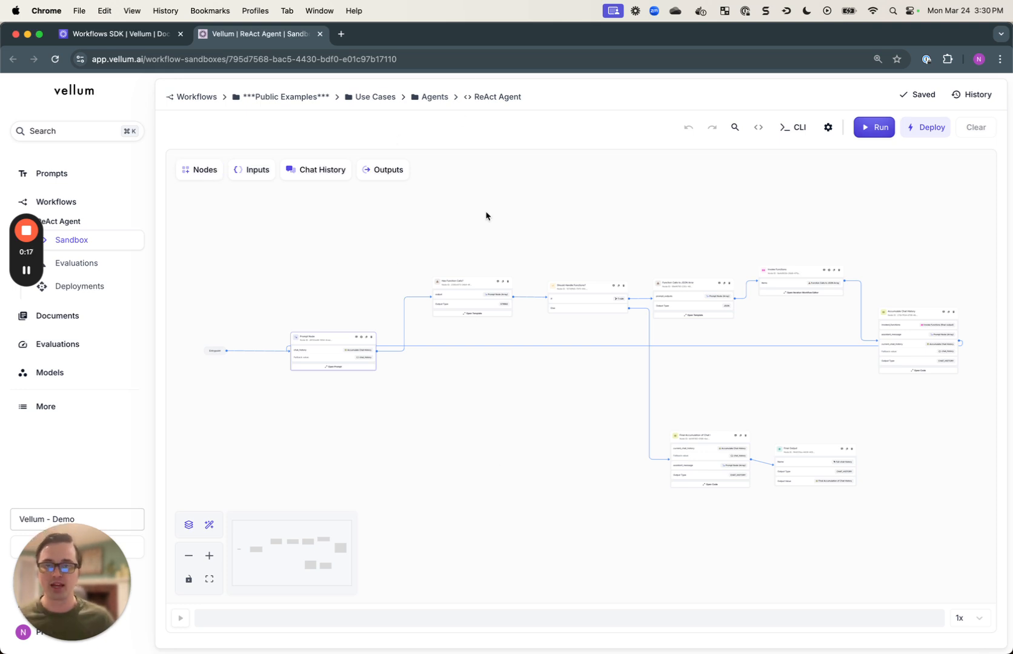
mouse_move(469, 387)
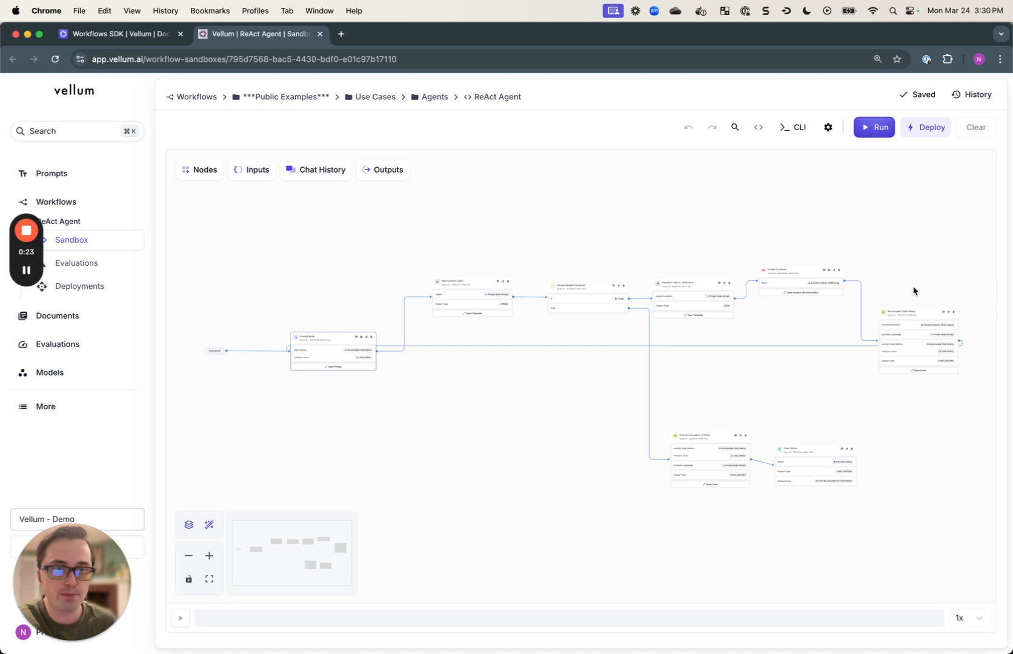
mouse_move(368, 351)
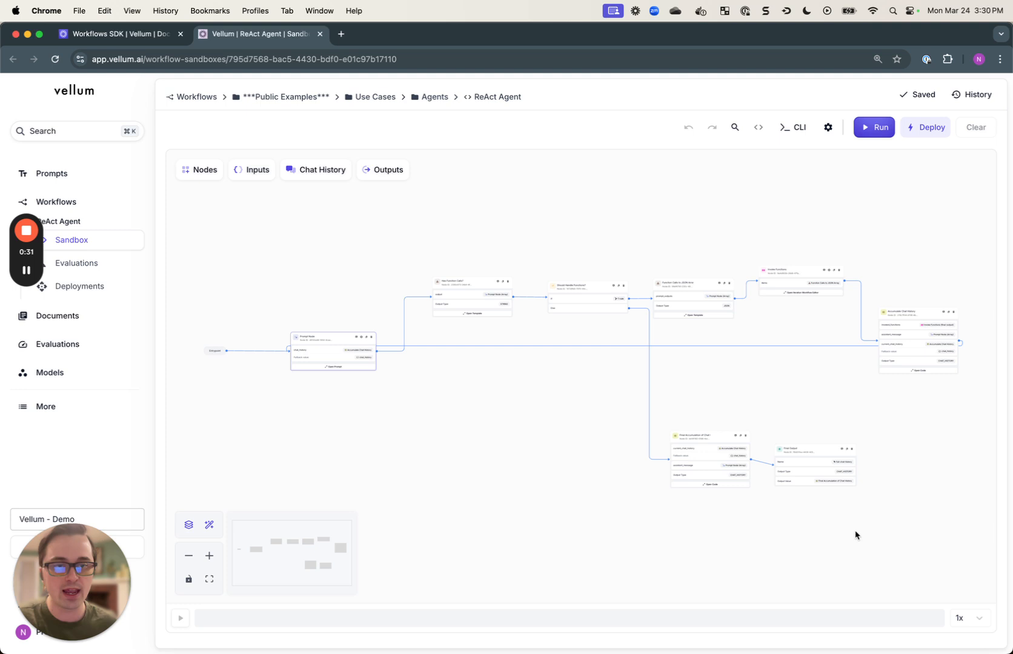
- Run the ReAct Agent workflow on the air-conditioner question and read the Prompt Node's price-and-rating comparison output
left_click(252, 169)
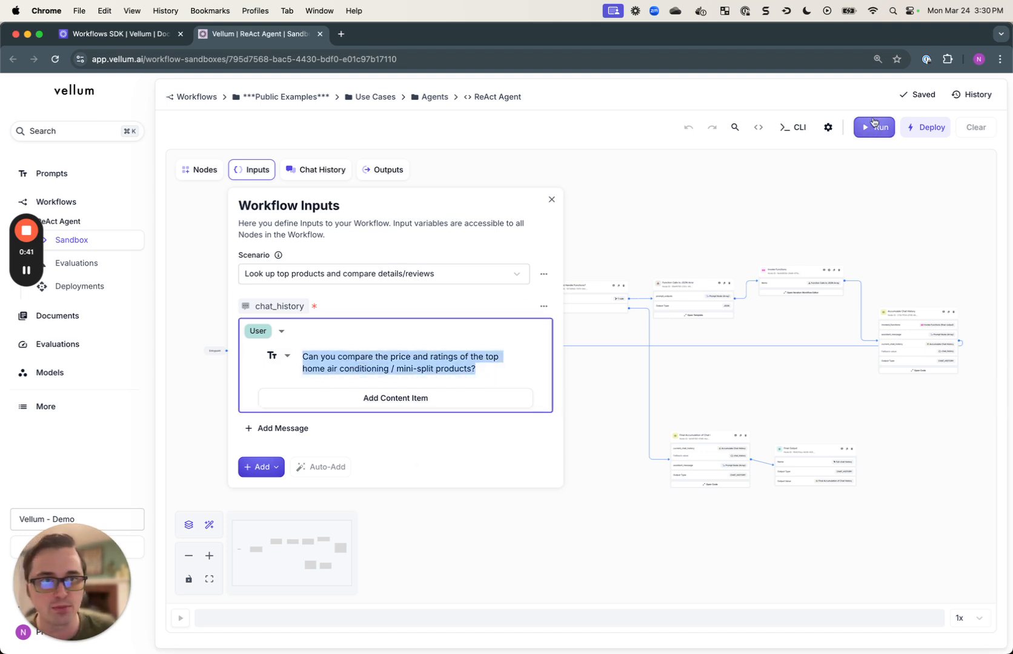
left_click(874, 127)
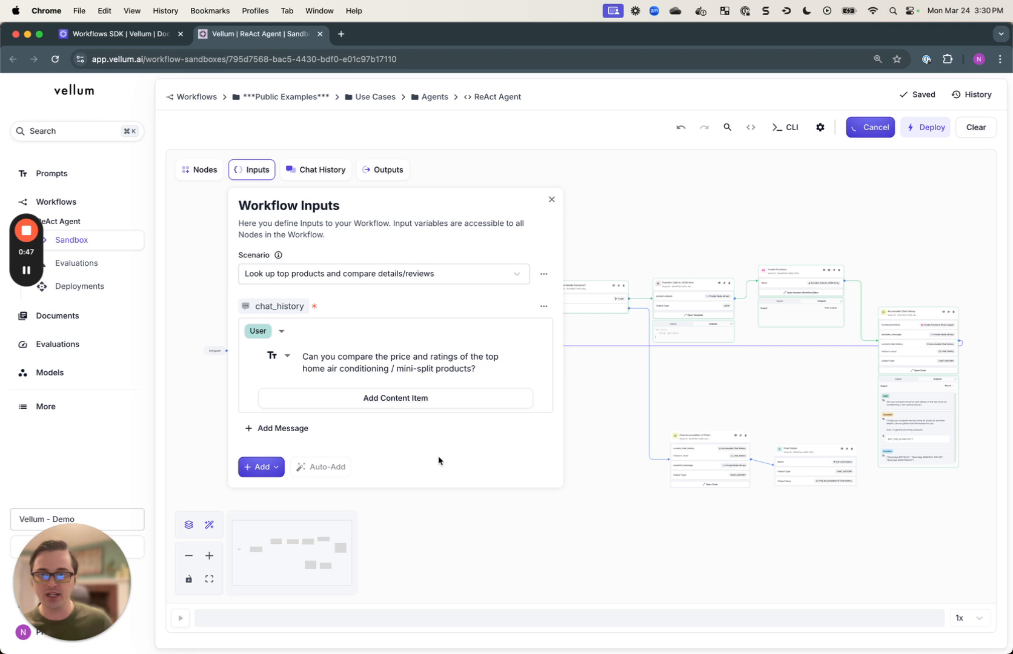
left_click(551, 199)
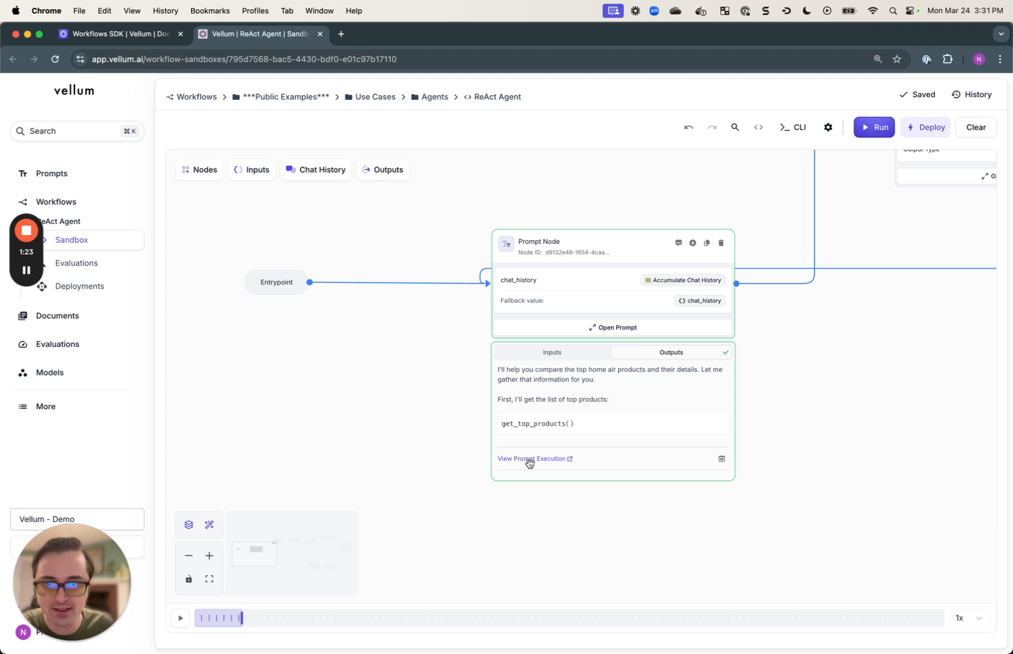
mouse_move(467, 441)
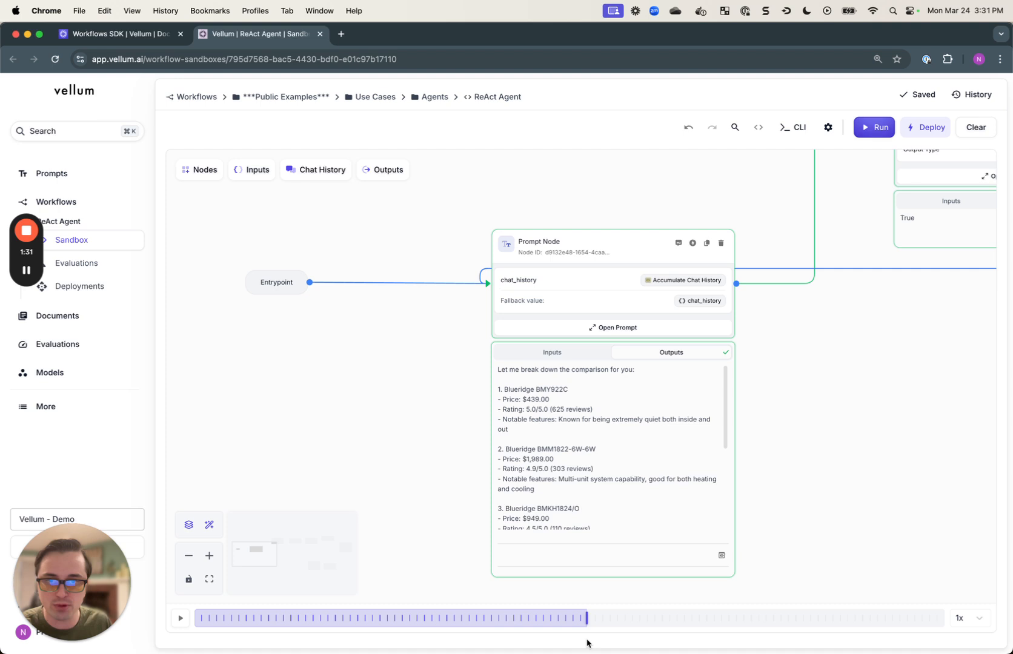
scroll("down", 3)
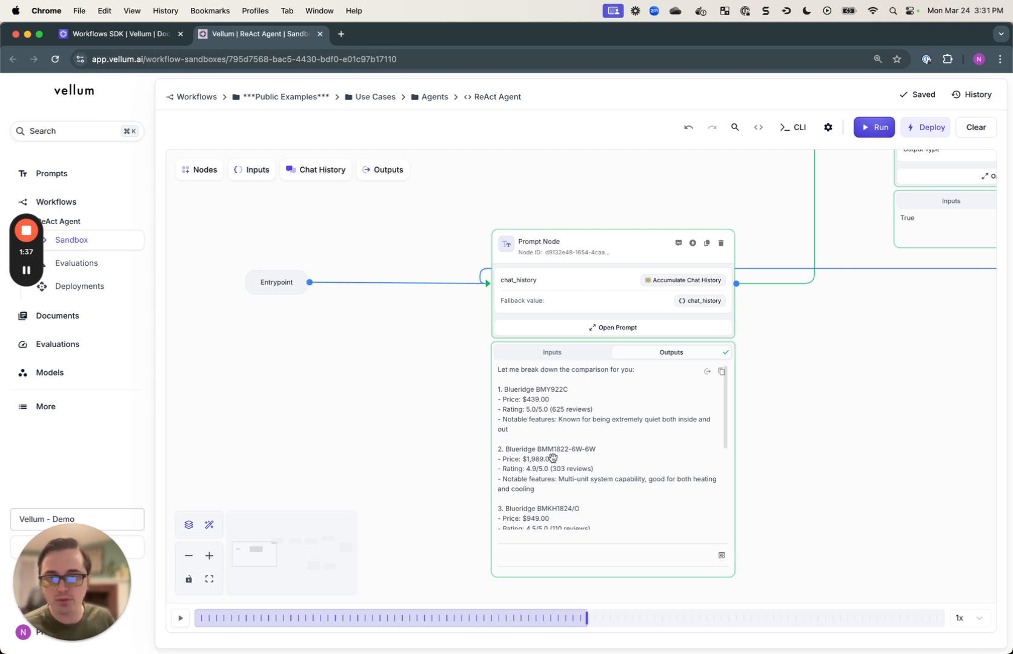
scroll("down", 3)
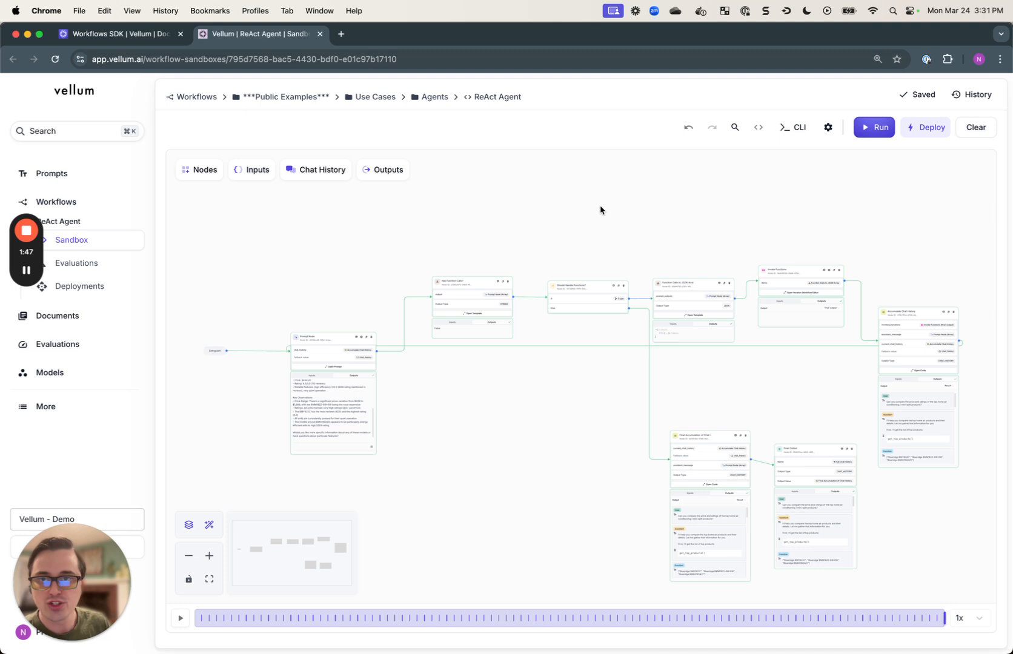
- Glance at the node library, then show the Workflow Inputs with the air-conditioner chat_history question
left_click(201, 169)
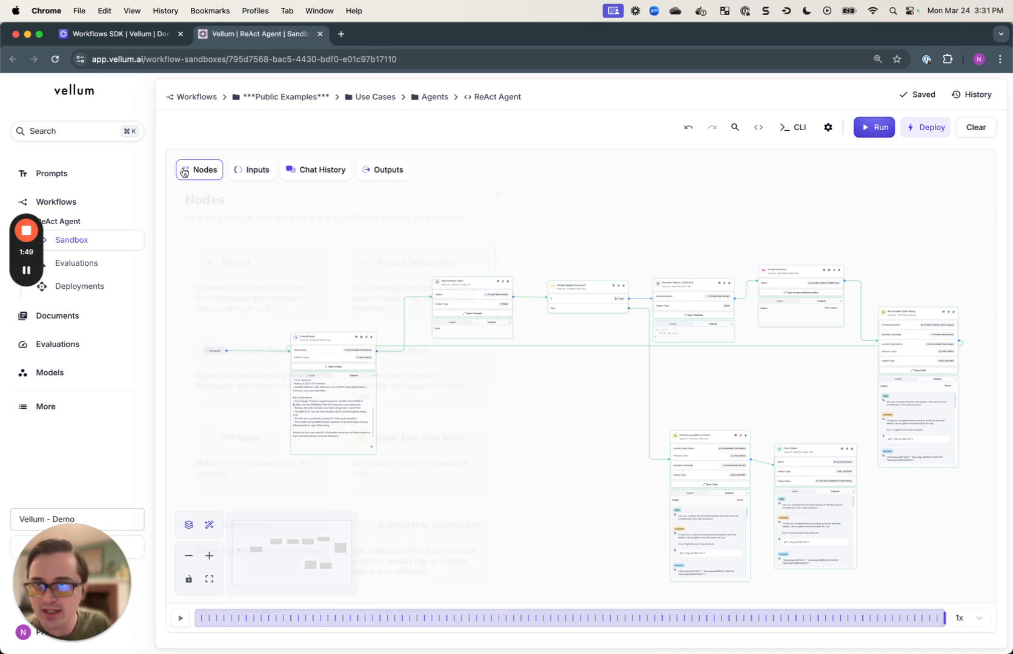
left_click(198, 169)
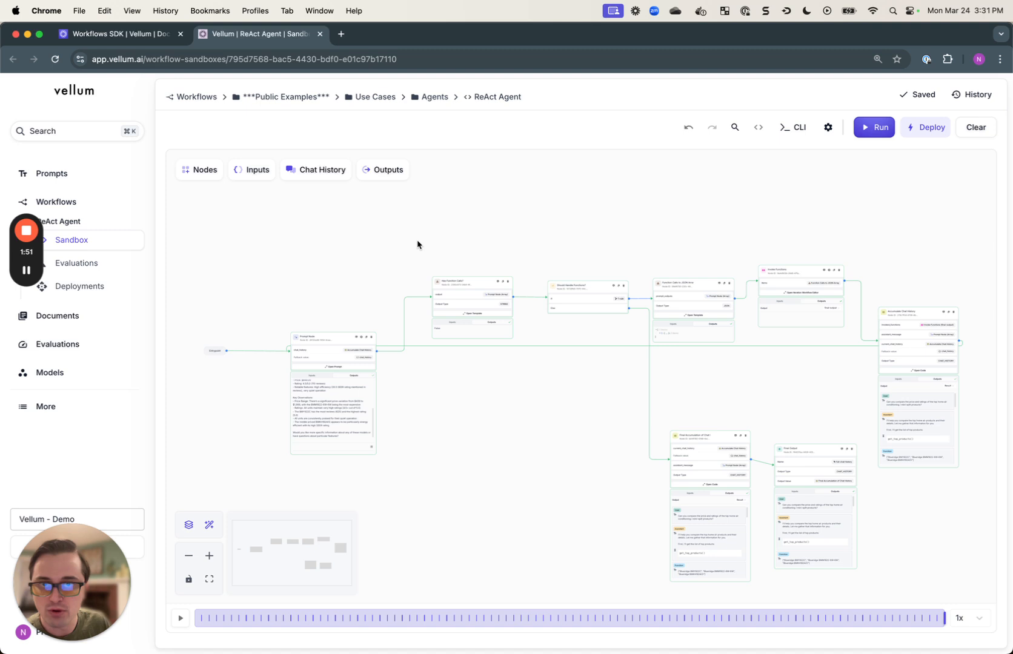
mouse_move(554, 471)
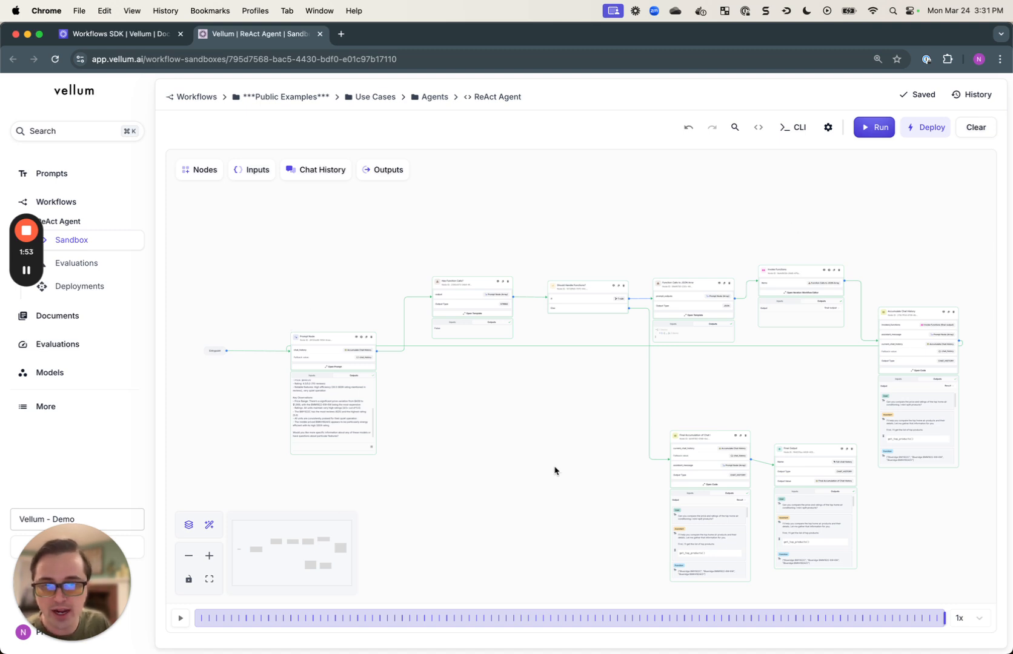
mouse_move(875, 174)
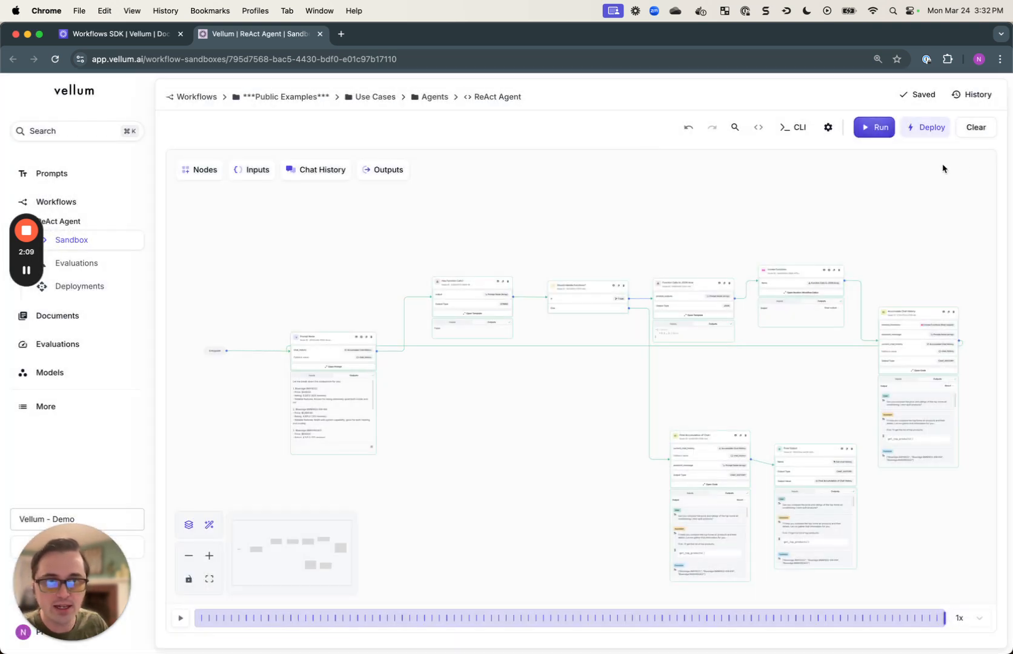
left_click(257, 169)
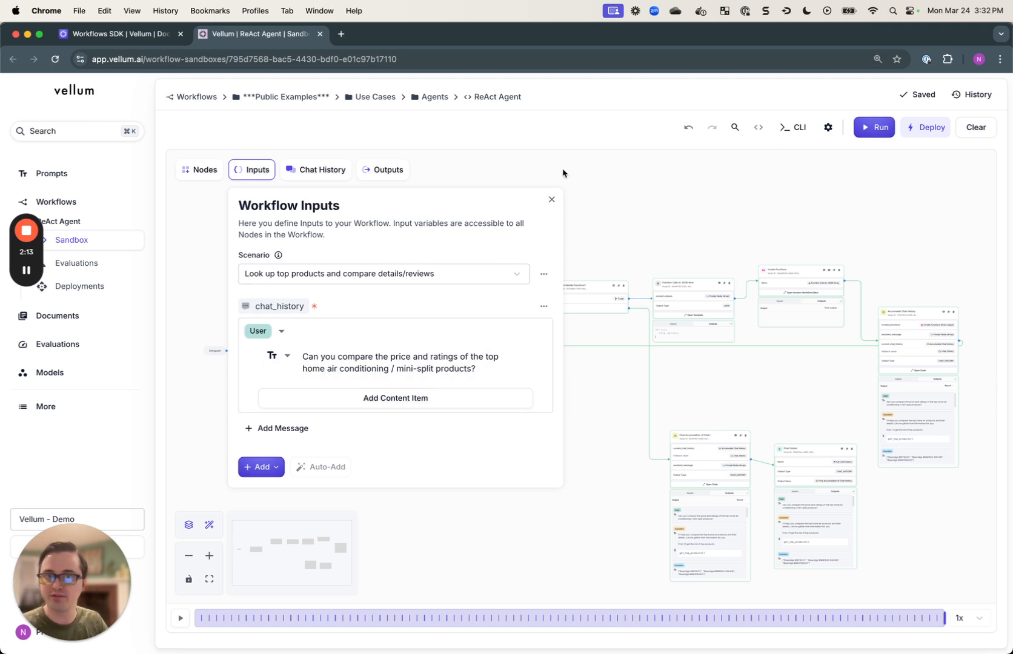
- Browse the SDK Preview code, viewing prompt_node.py, then return to the node graph
left_click(552, 200)
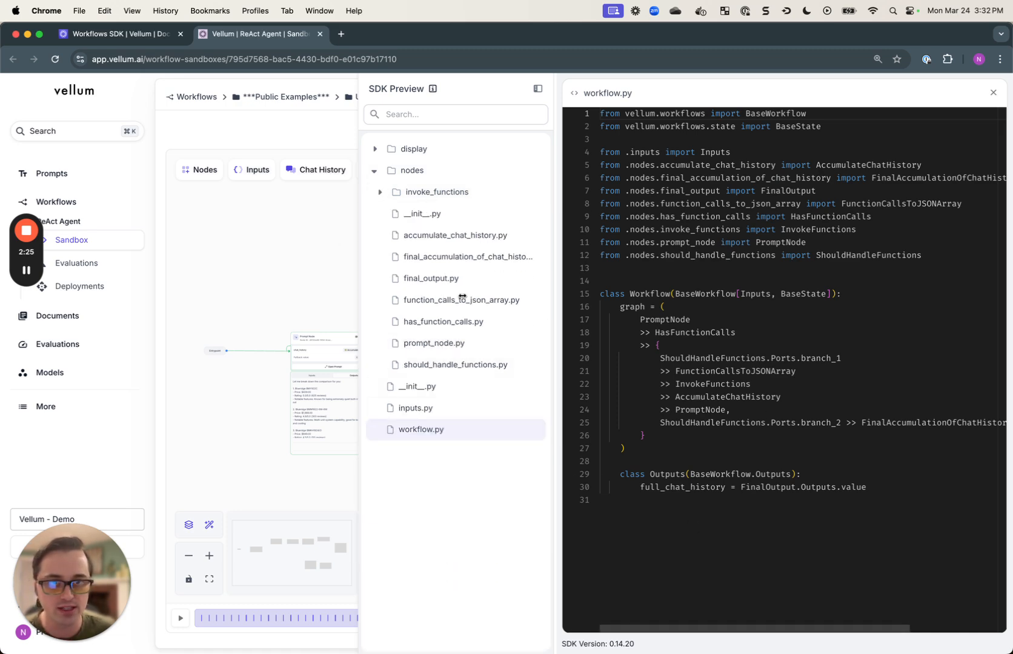
left_click(435, 343)
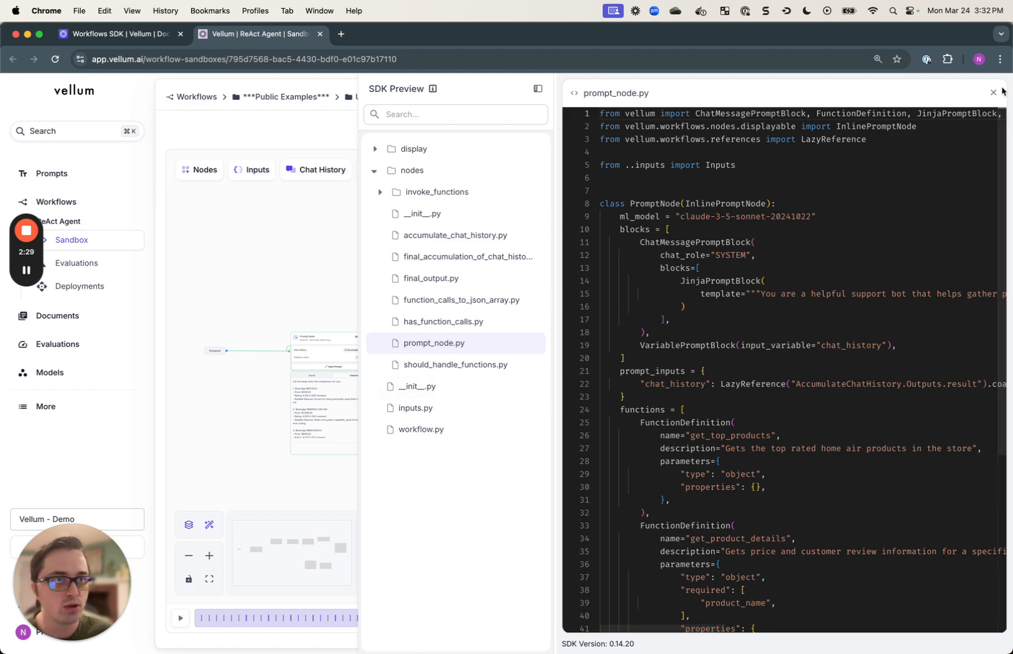
left_click(994, 93)
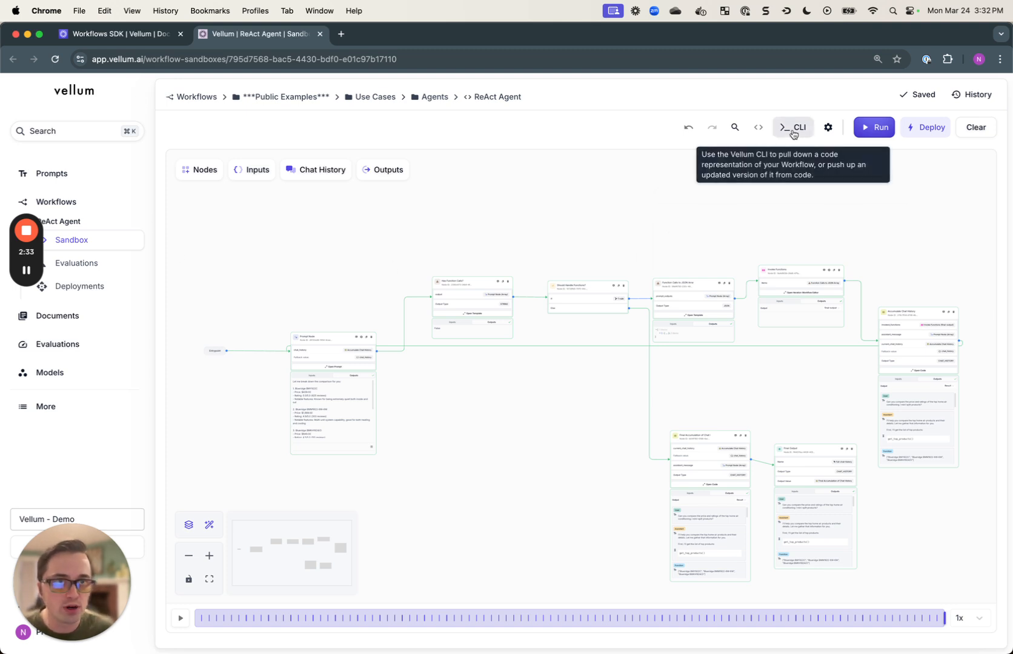
- Review the Vellum CLI pull and push instructions and copy the workflows pull command
left_click(794, 127)
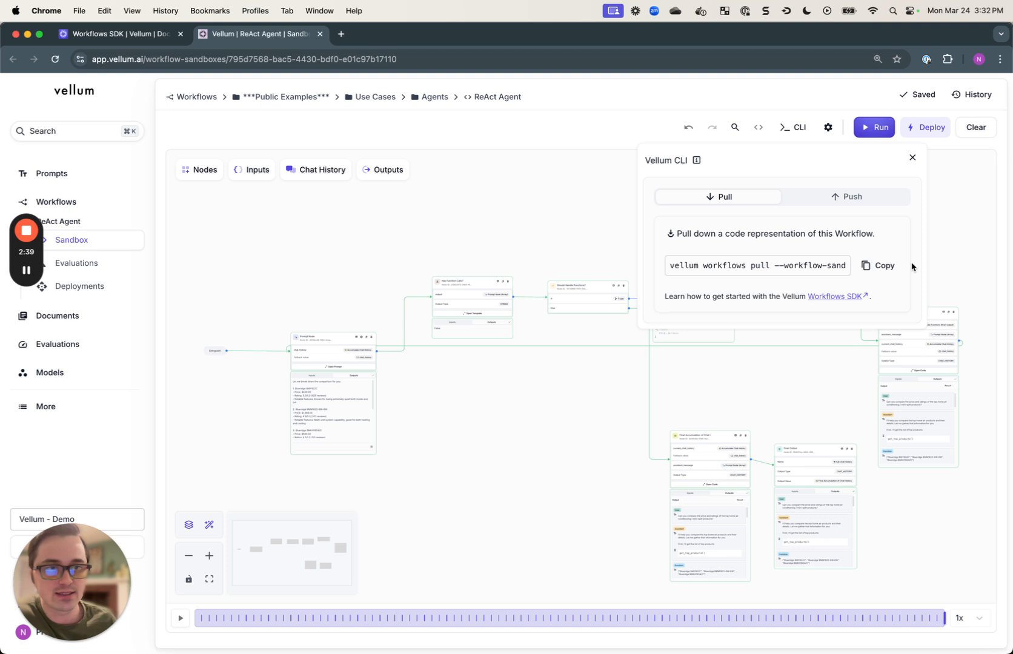
left_click(879, 265)
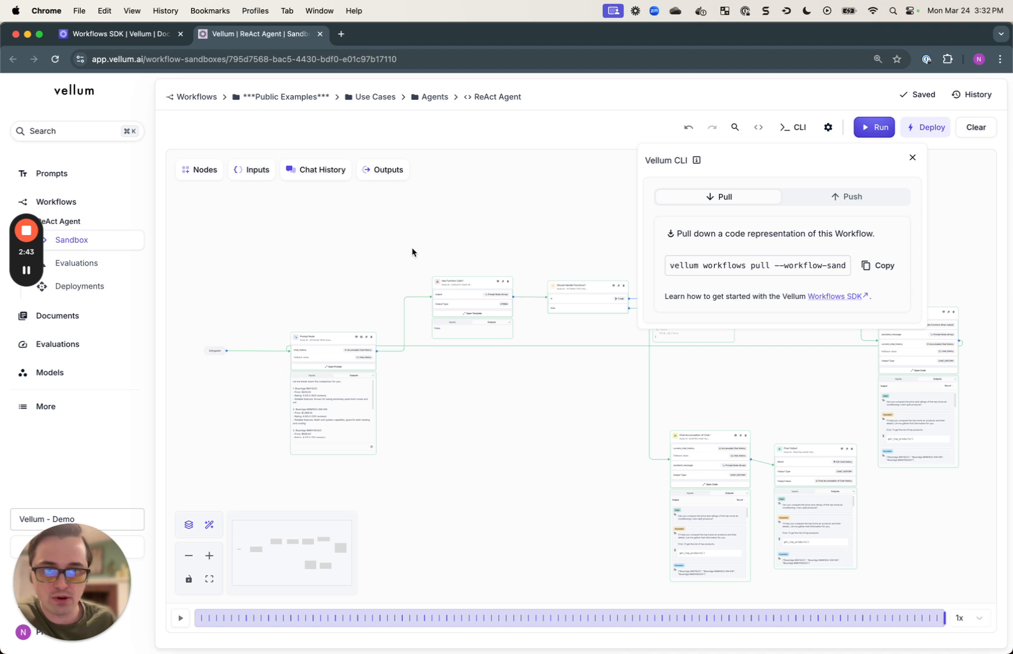
left_click(845, 196)
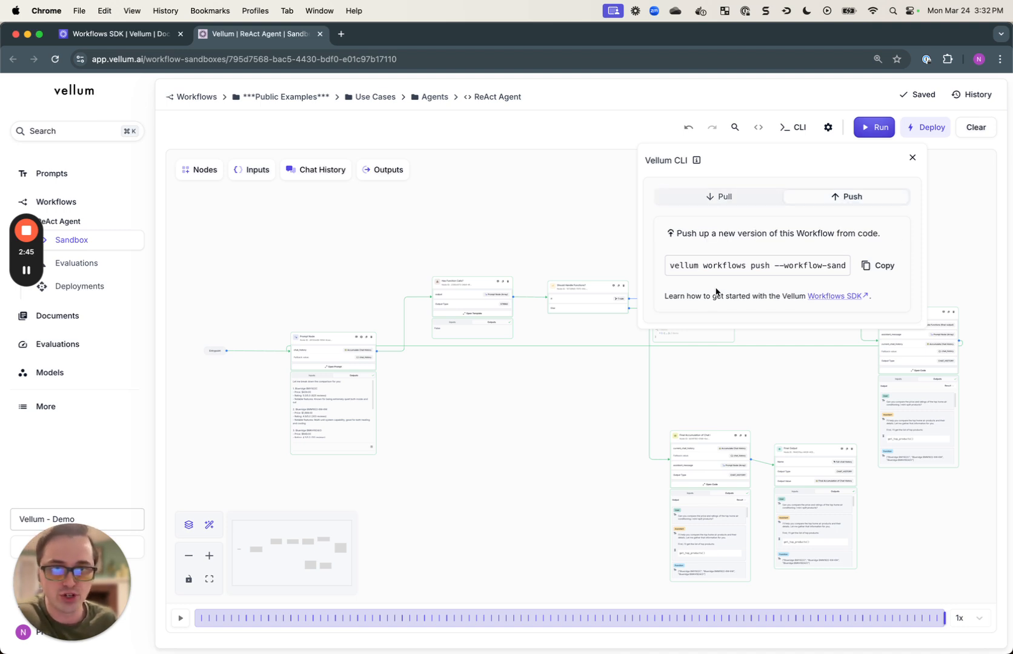
mouse_move(736, 374)
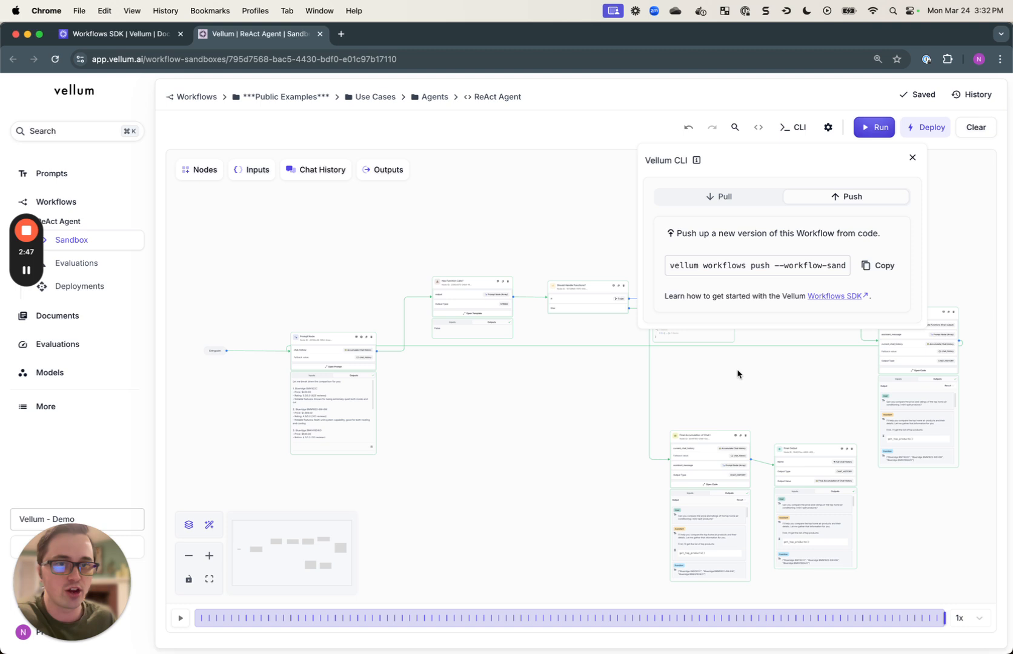
mouse_move(394, 246)
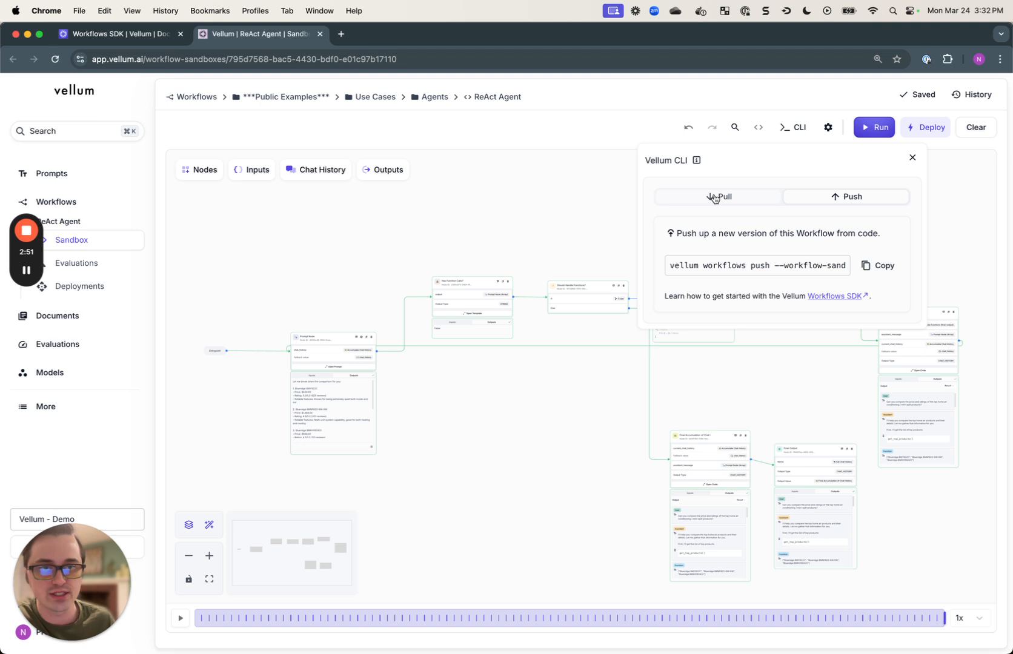
left_click(719, 198)
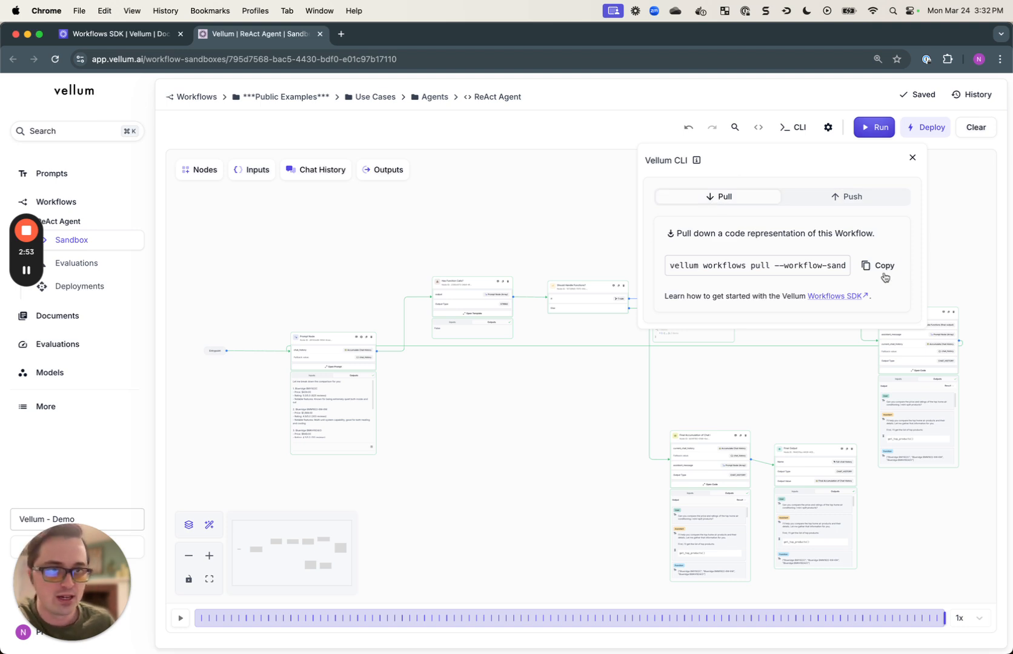
left_click(879, 265)
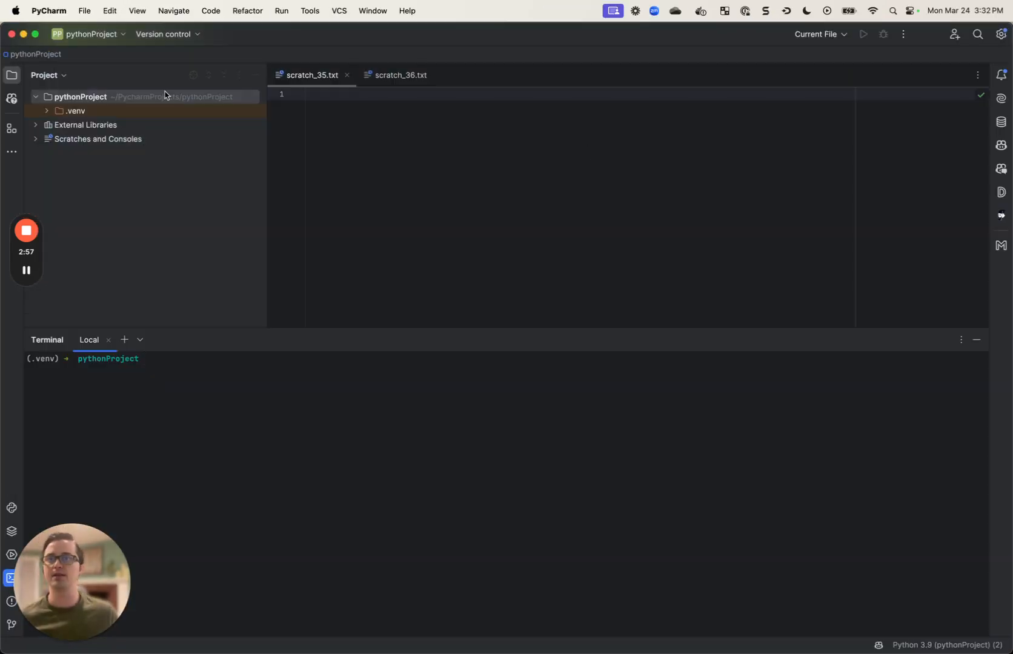
mouse_move(354, 381)
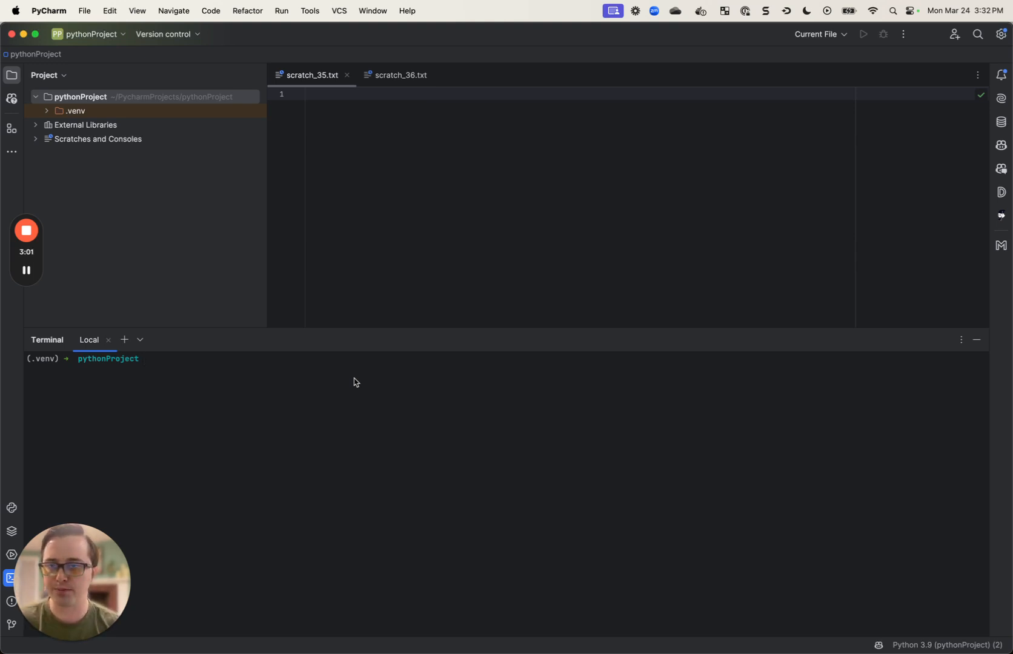
- Run the vellum workflows command in the terminal and expand the pulled re_act_agent package
type("vellum workflows push --workflow-sandbox-id=795d7568-bac5-4430-bdf0-e01c97b17110")
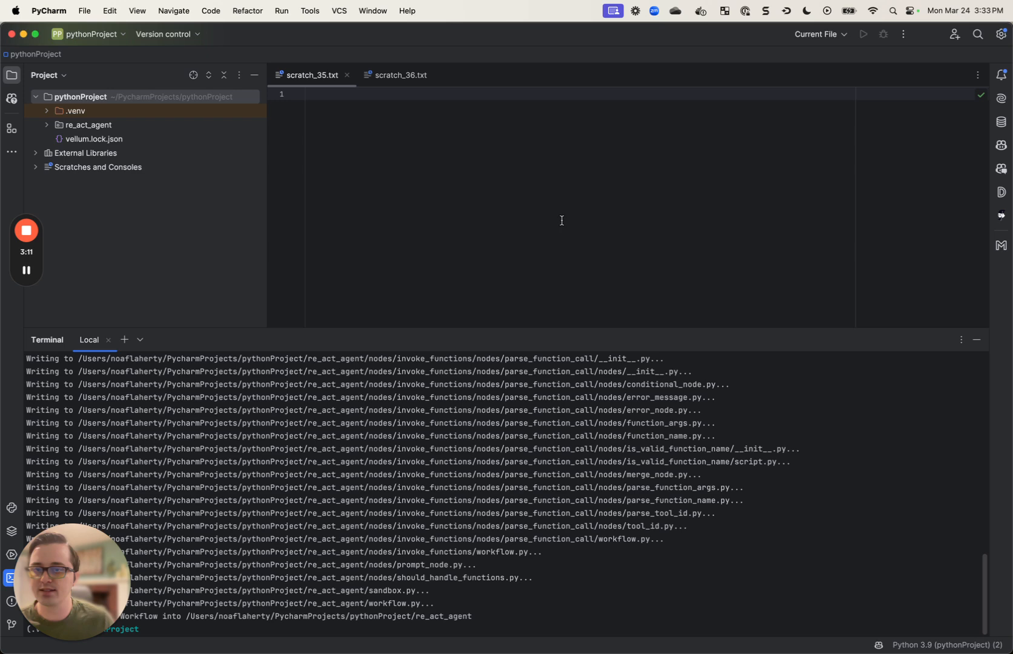
left_click(88, 125)
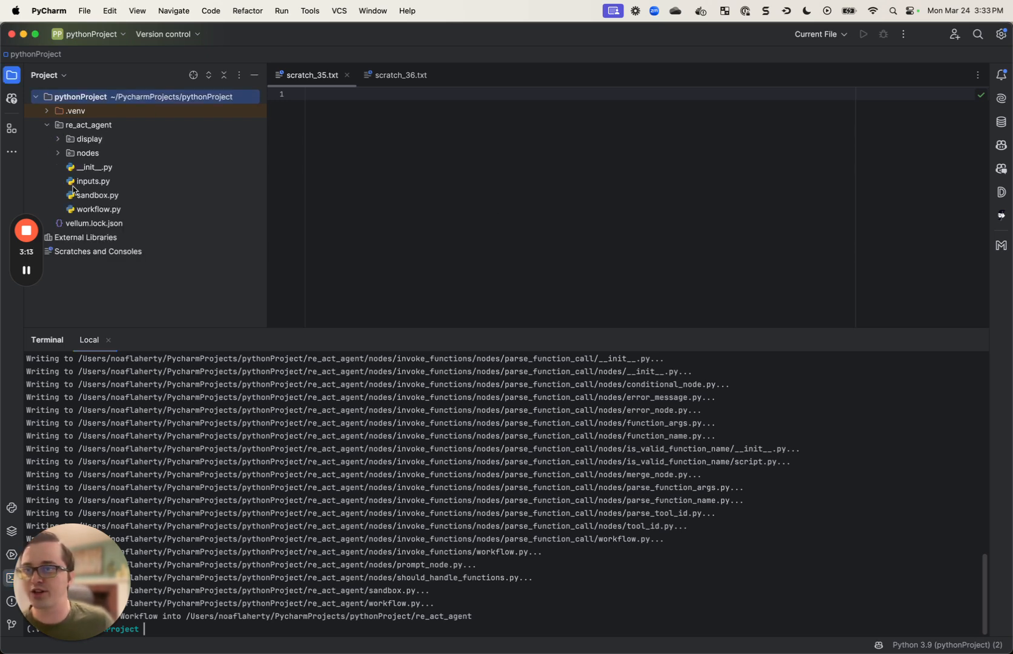
- Review workflow.py and the InvokeFunctions node definition, then show sandbox.py with the comparison question
left_click(99, 209)
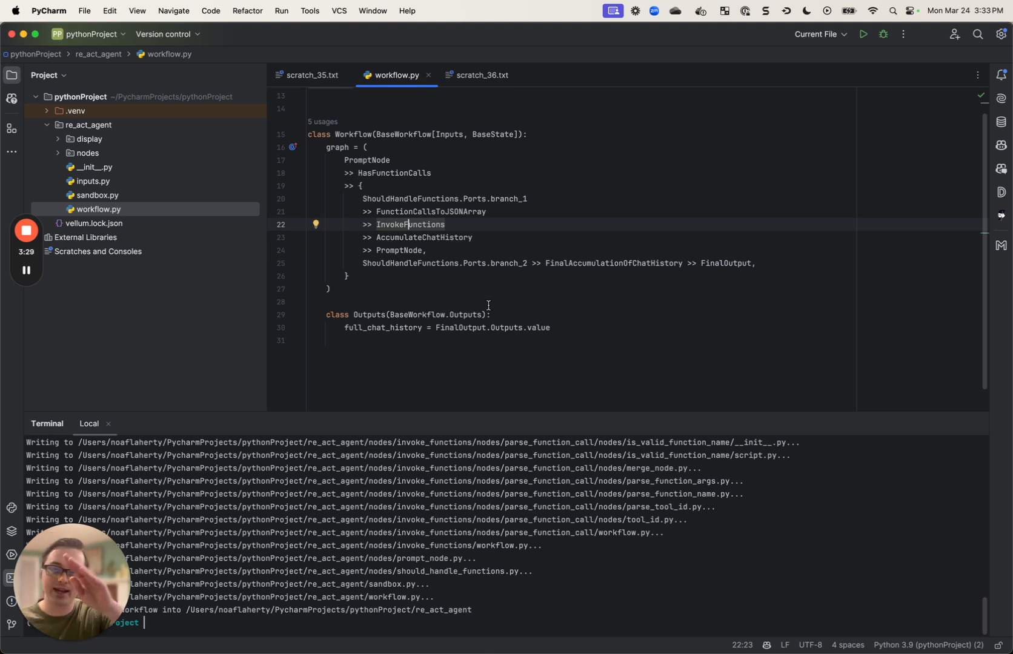
mouse_move(520, 301)
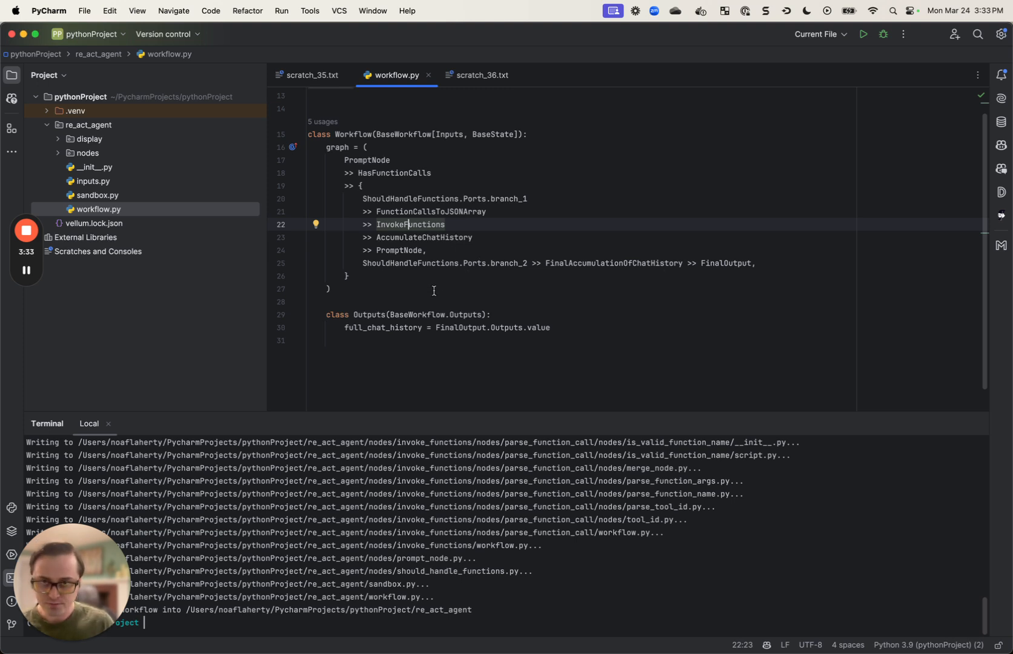
mouse_move(434, 304)
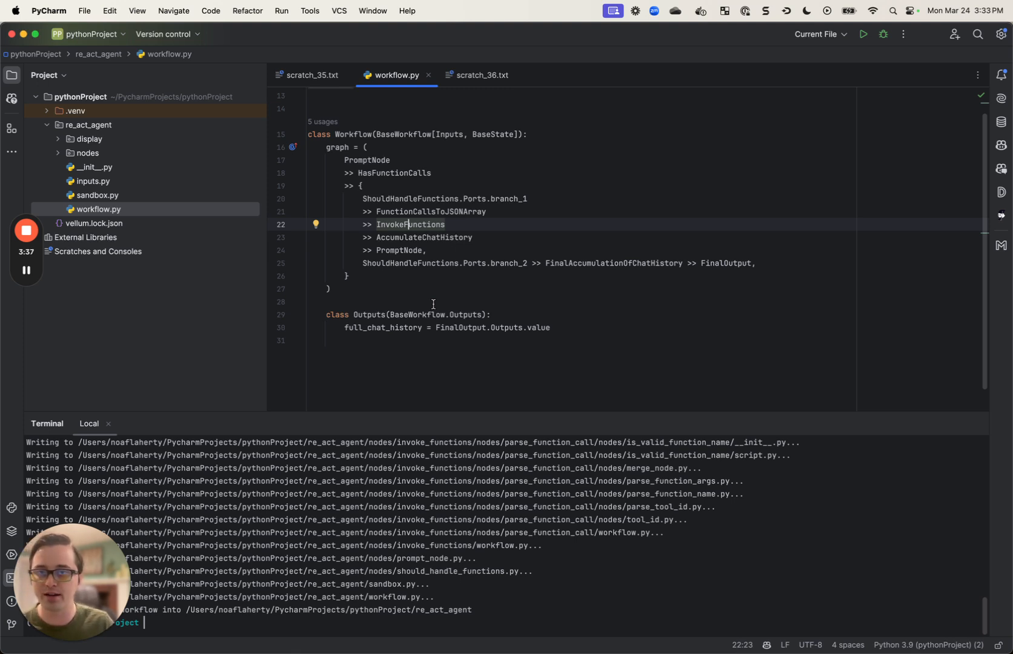
left_click(432, 304)
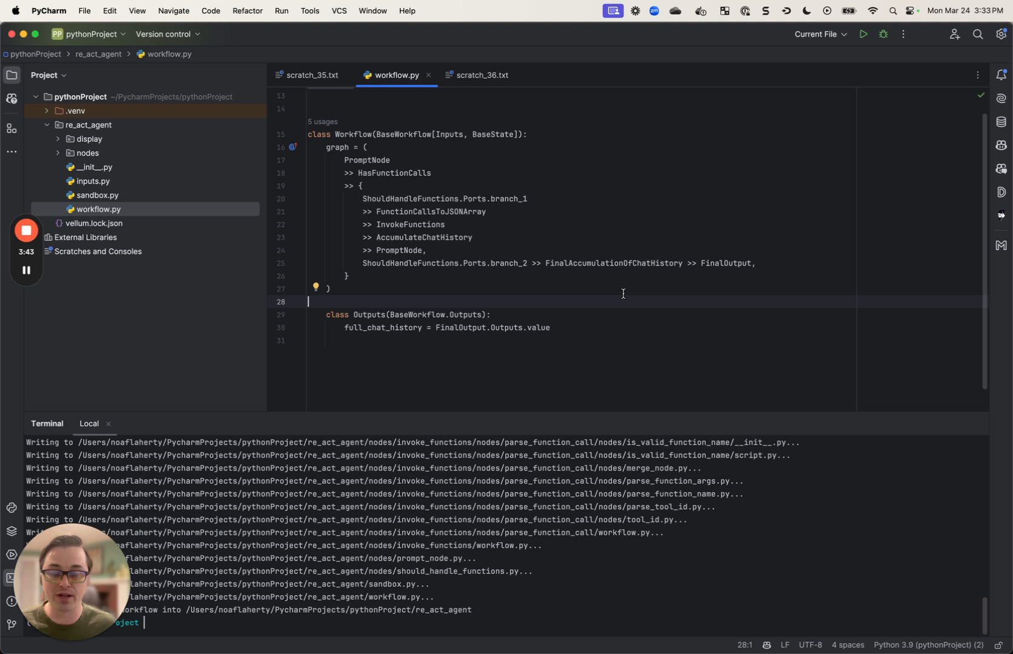
mouse_move(537, 288)
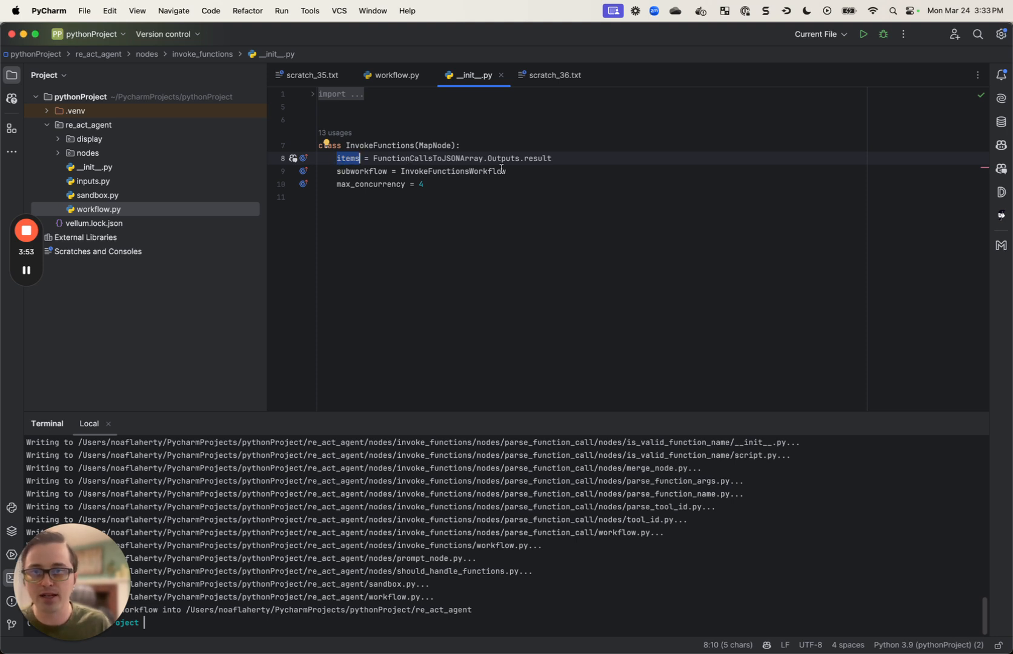
left_click(418, 159)
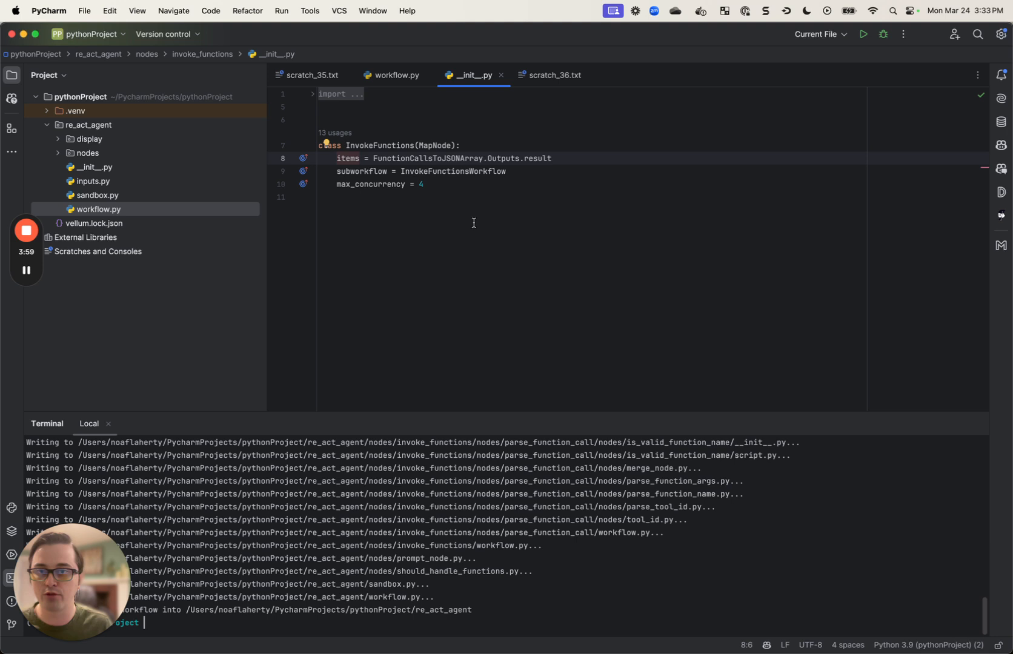
mouse_move(398, 169)
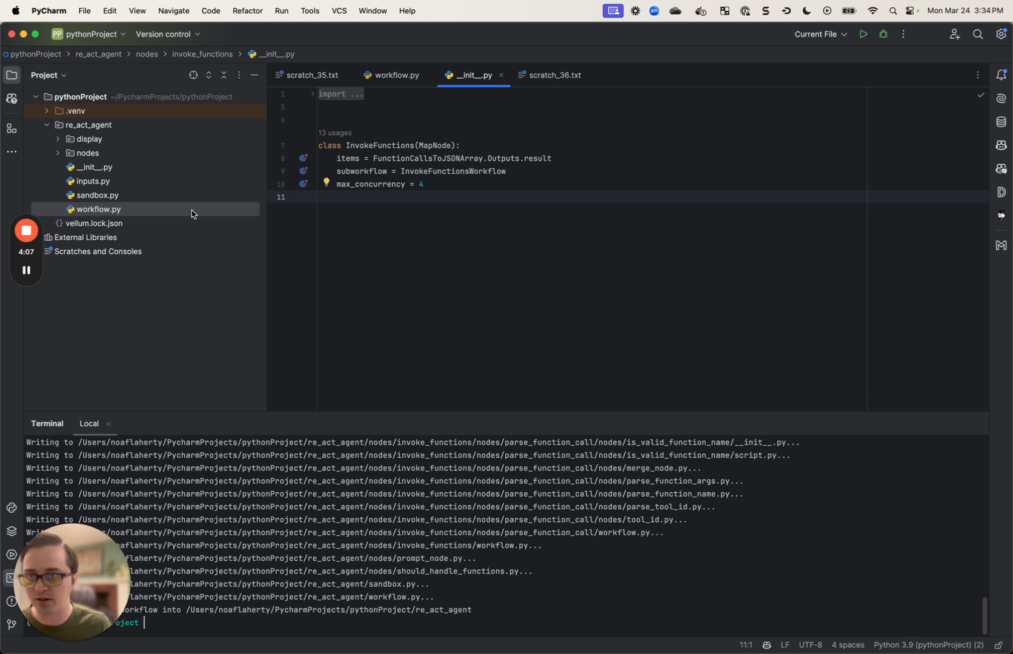
left_click(390, 75)
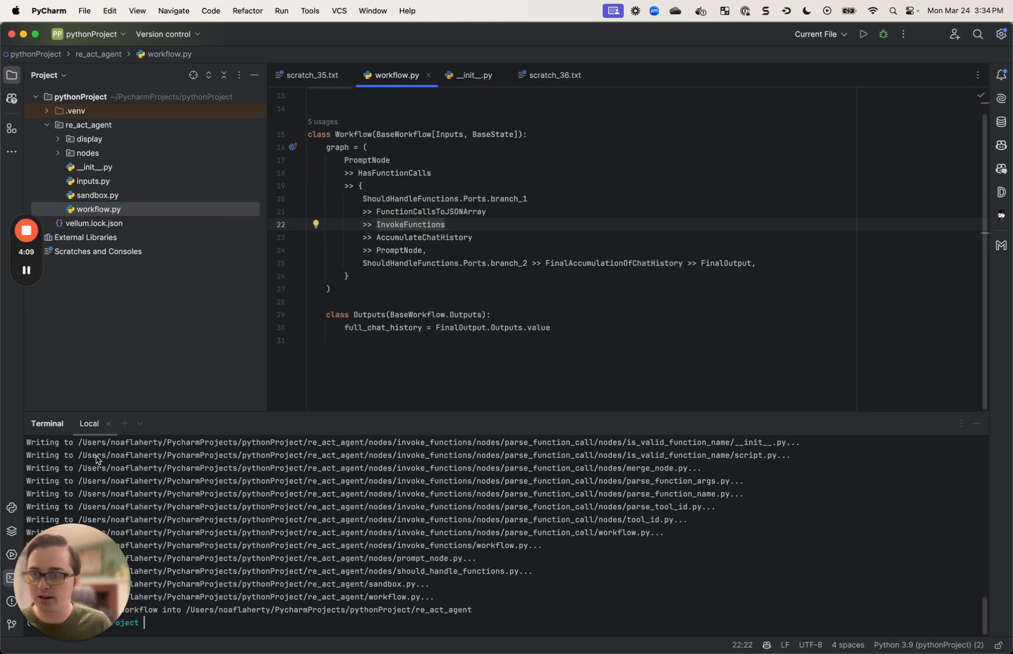
left_click(98, 195)
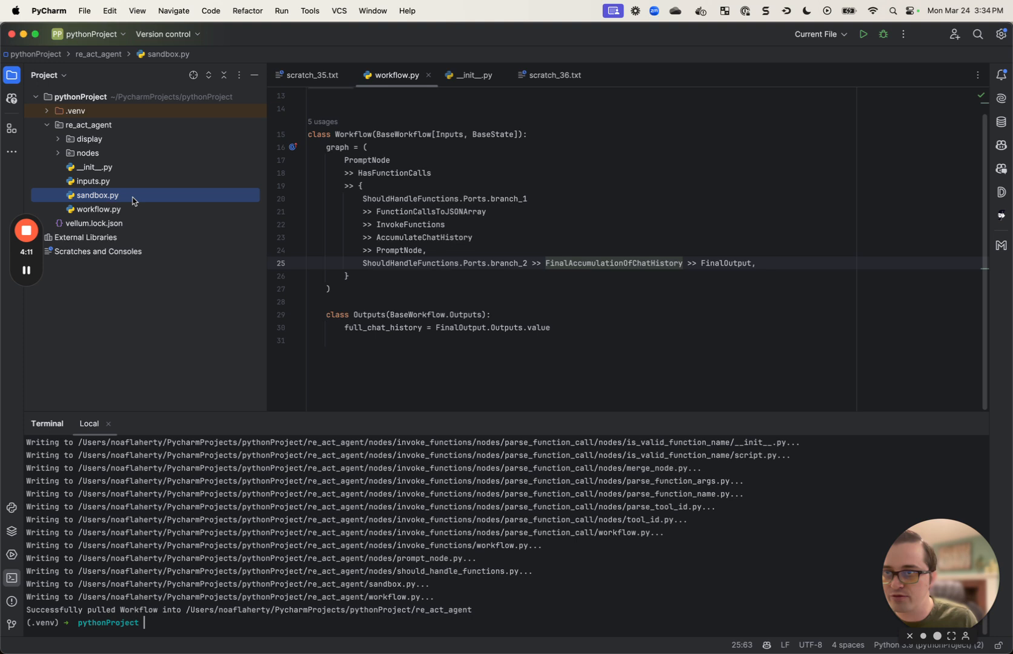
left_click(474, 75)
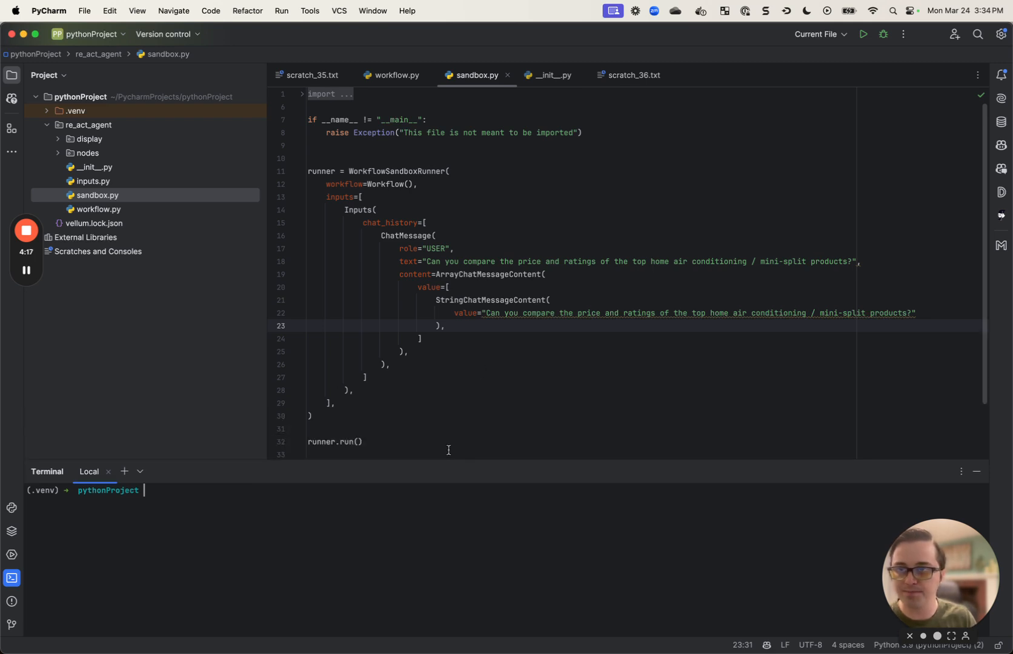
- Start a local run with 'python -m re_act_agent.sandbox' in the terminal
left_click(391, 75)
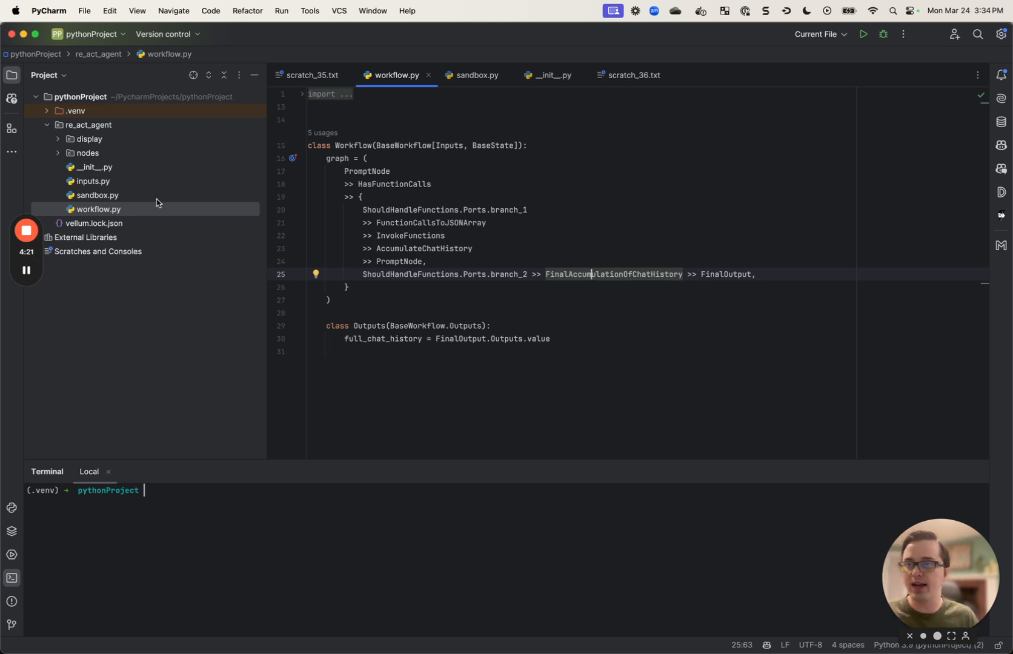
left_click(476, 75)
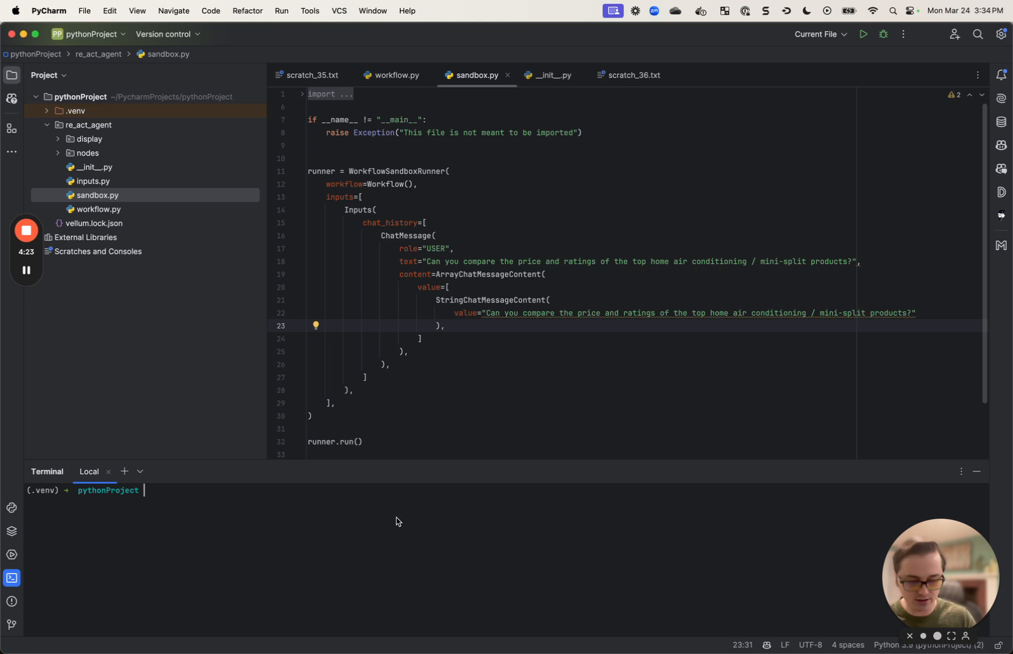
type("python -m re_act_agent.sandbox")
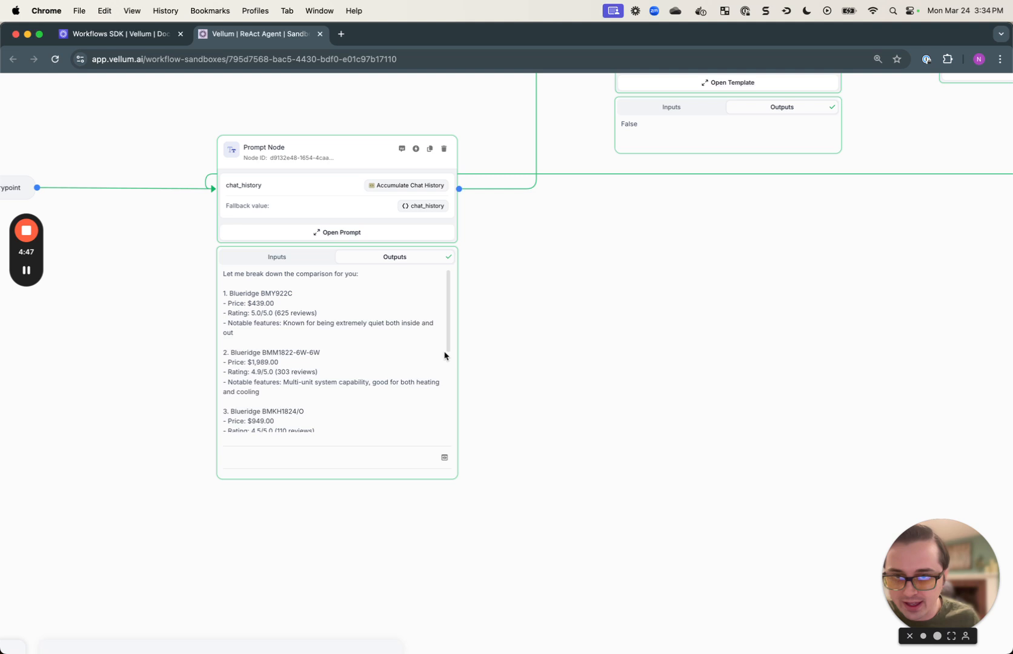
- Leave the Vellum canvas and return to PyCharm to watch the local run's streamed product messages
scroll("down", 3)
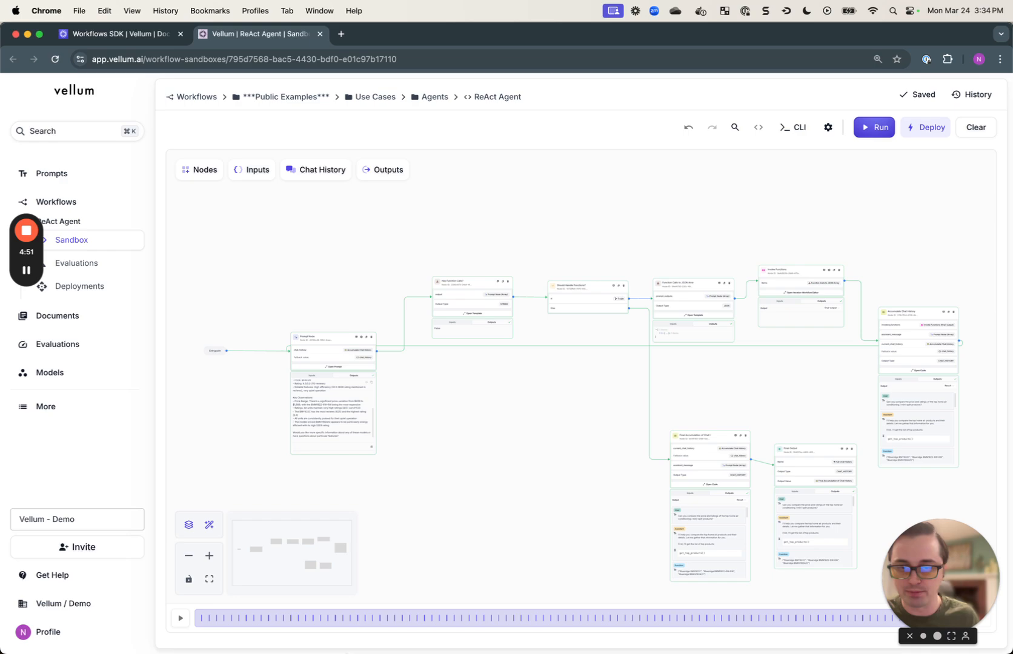
left_click(466, 637)
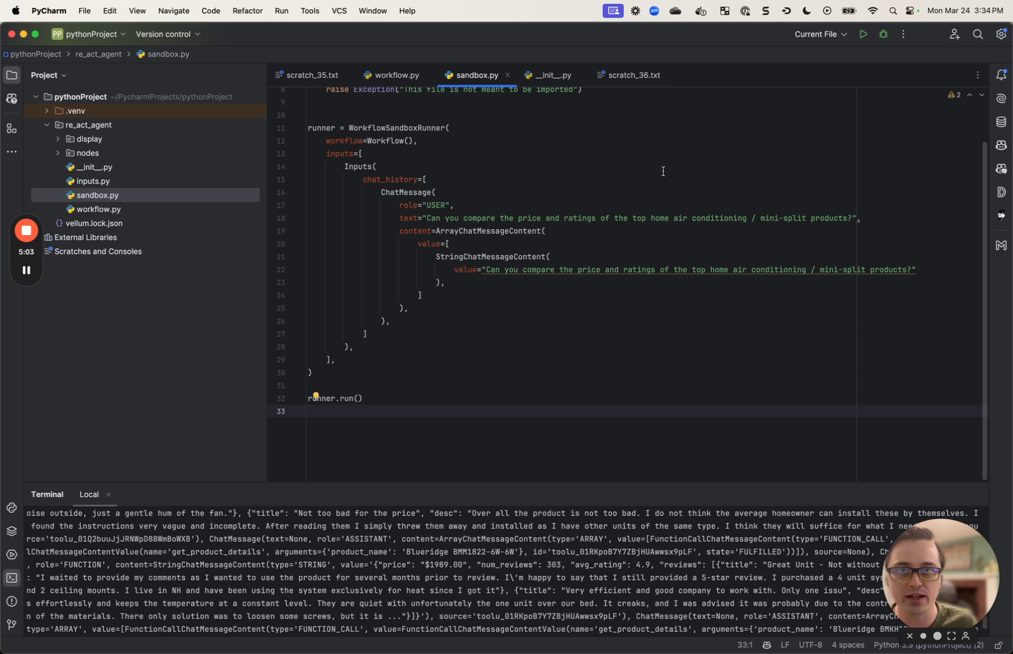
mouse_move(245, 180)
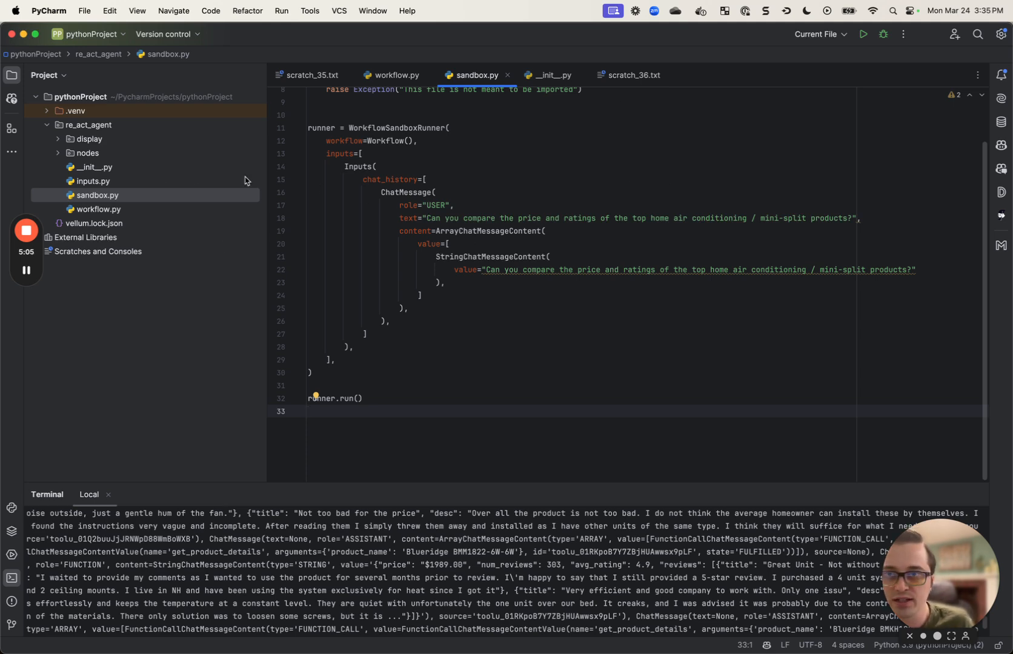
- Bring up prompt_node.py to add the Overall Recommendation / Products Considered answer format
left_click(395, 75)
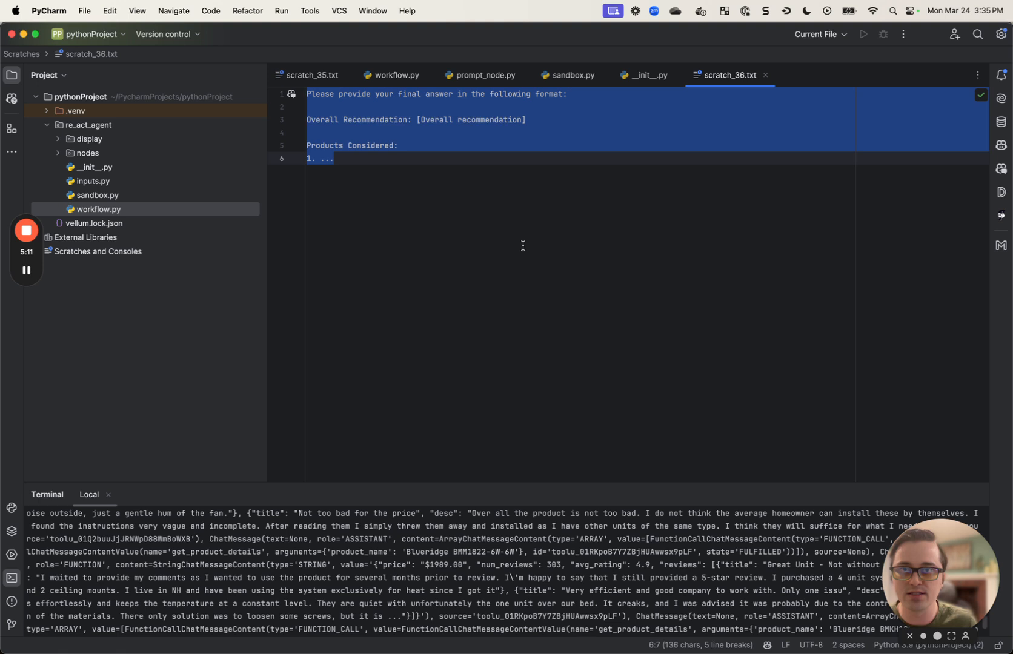
left_click(481, 75)
type("python -m re_act_agent.sandbox")
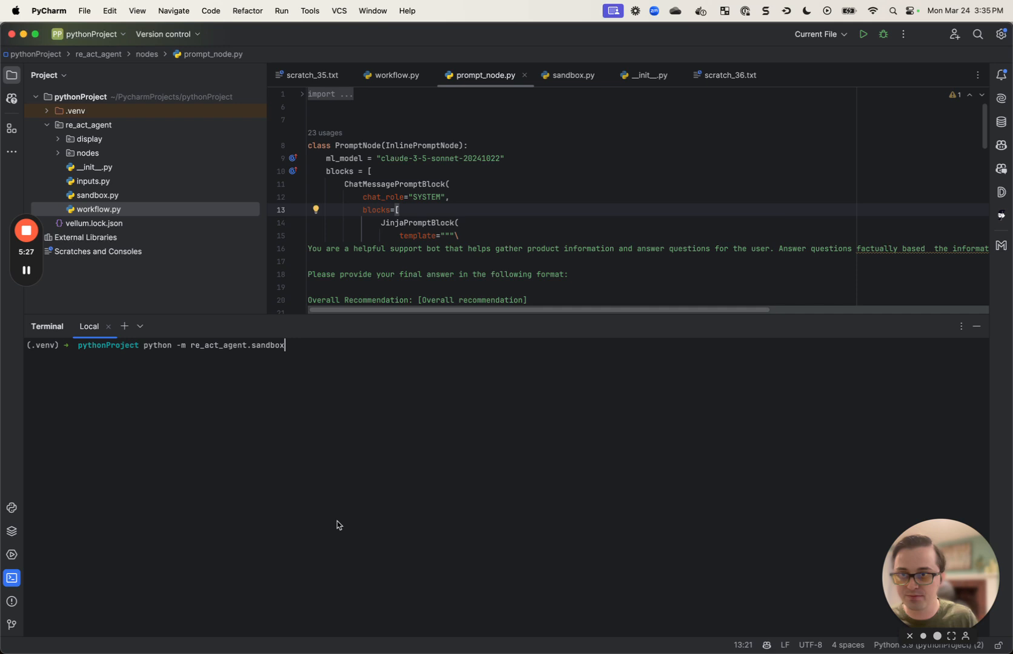
- Enter the vellum workflows push command with the ReAct Agent's workflow-sandbox-id 795d7568-…-e01c97b17110
type("vellum workflows push --workflow-sandbox-id=795d7568-bac5-4430-bdf0-e01c97b17110")
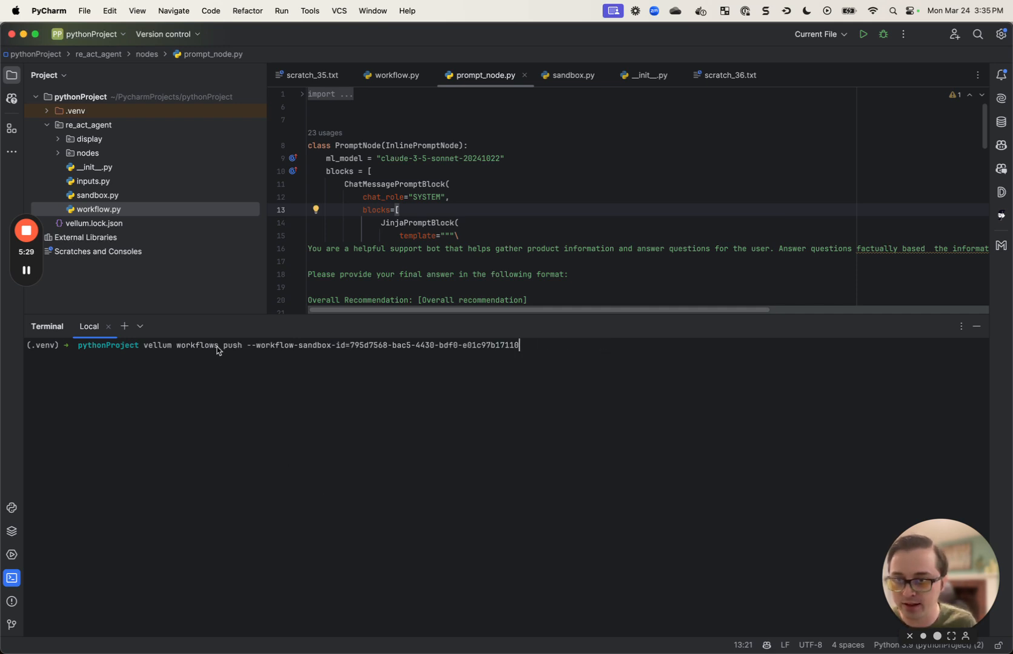
mouse_move(271, 468)
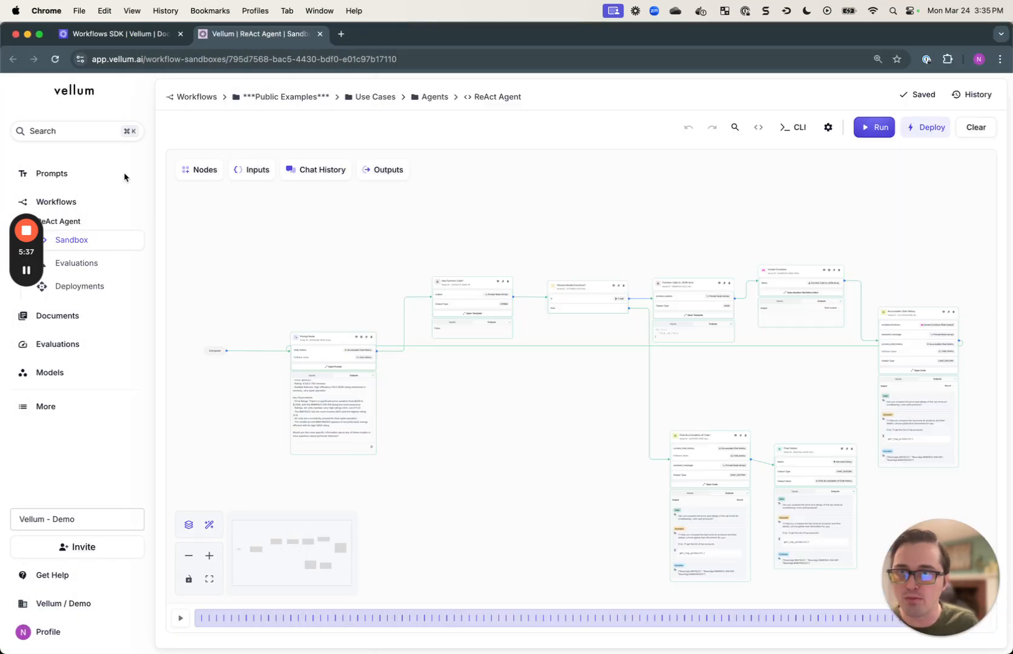
- Reload the sandbox and inspect the Prompt Node's system prompt for the new final-answer format
left_click(54, 59)
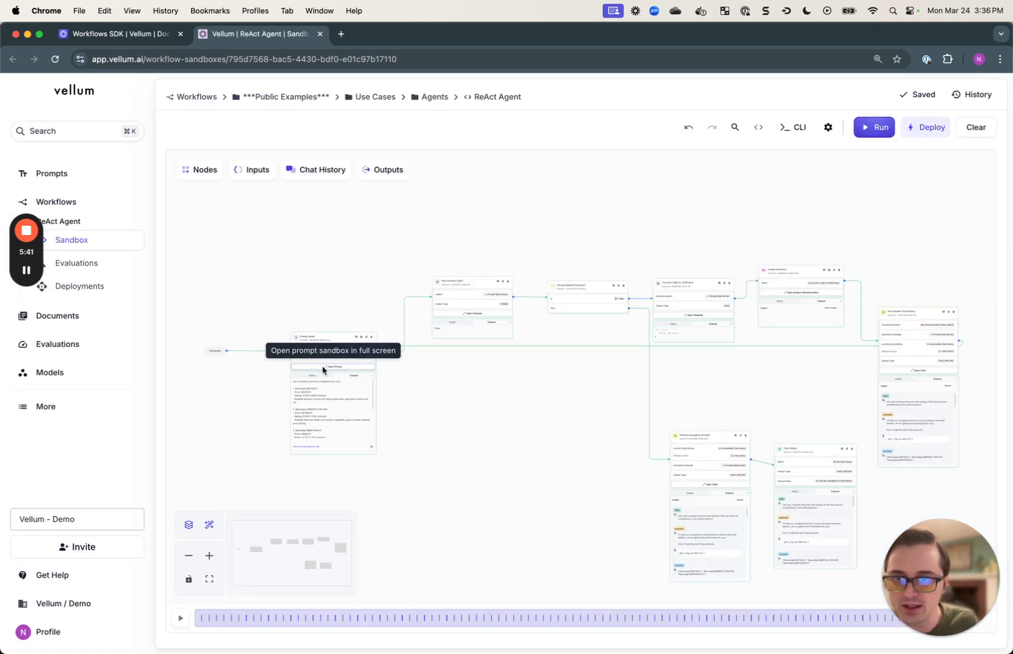
left_click(332, 352)
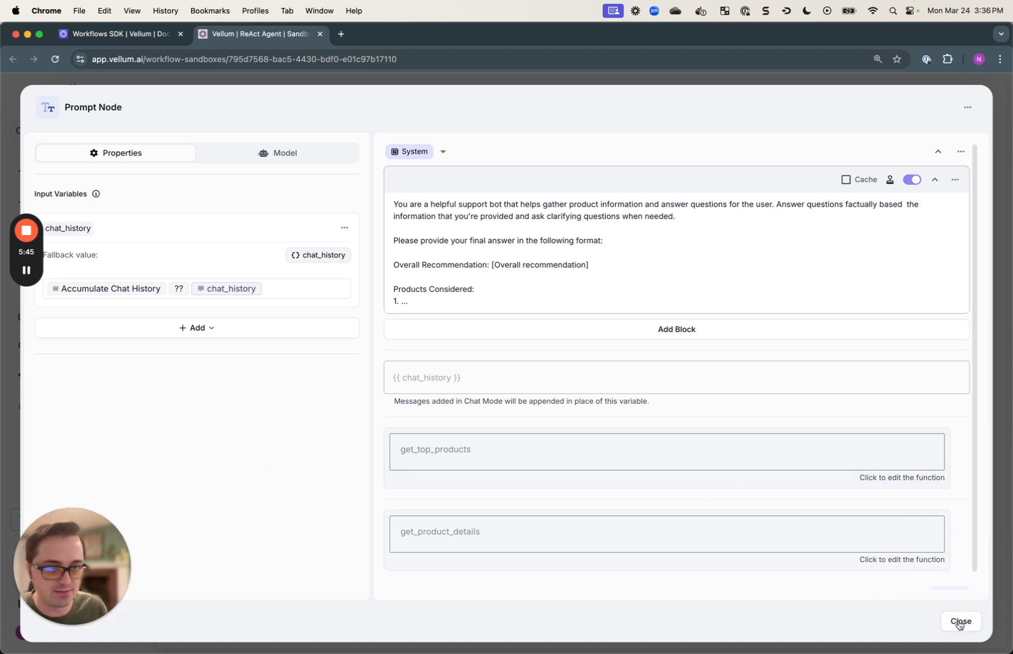
left_click(962, 626)
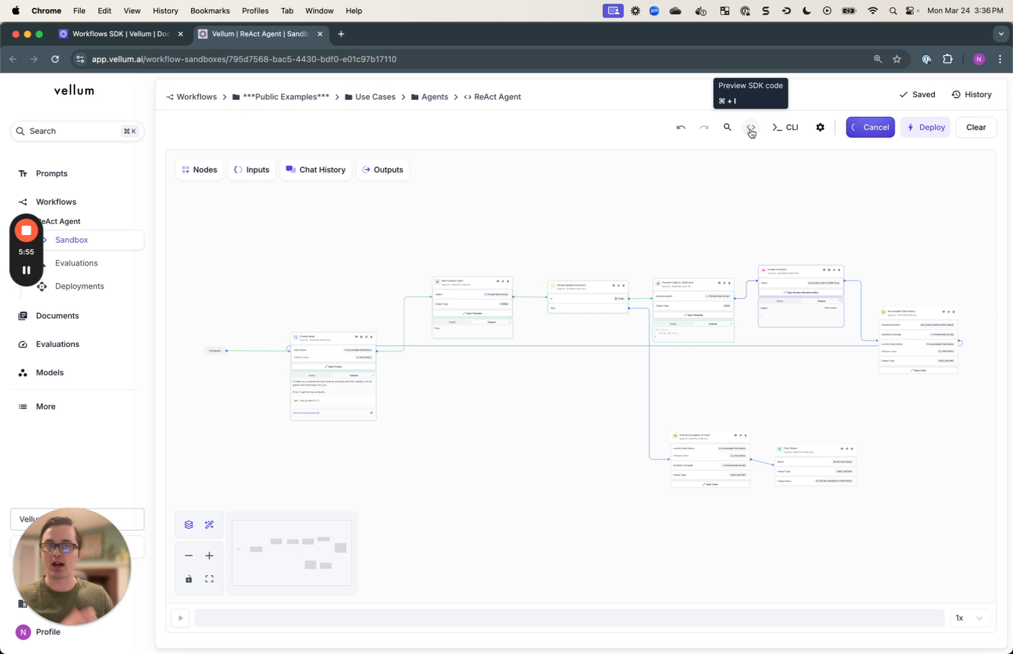
- Browse the catalogue of available node types while the run proceeds
left_click(749, 128)
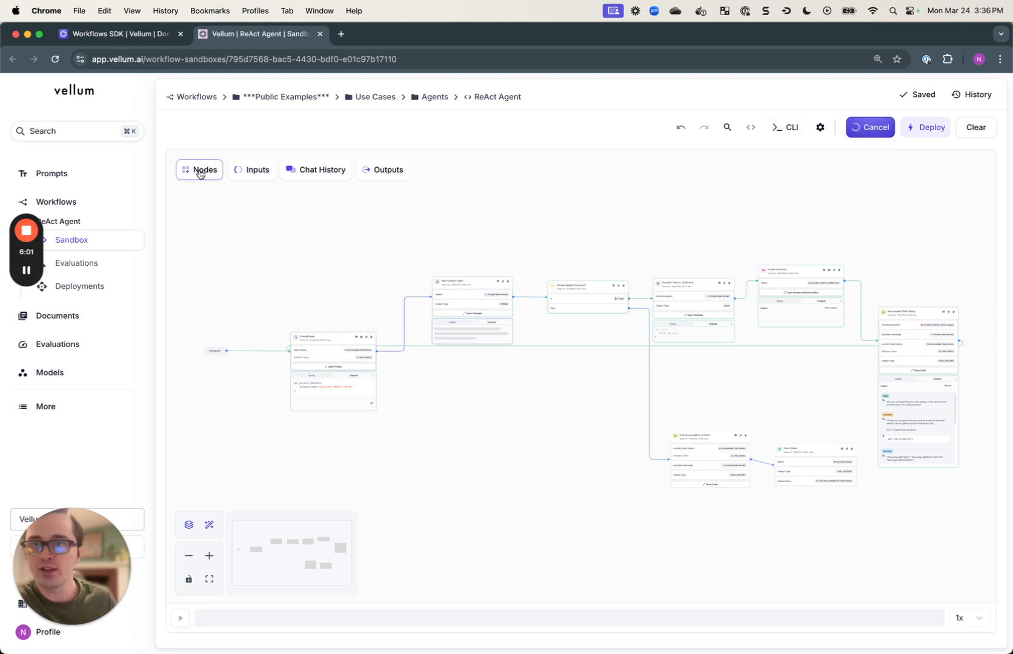
left_click(200, 170)
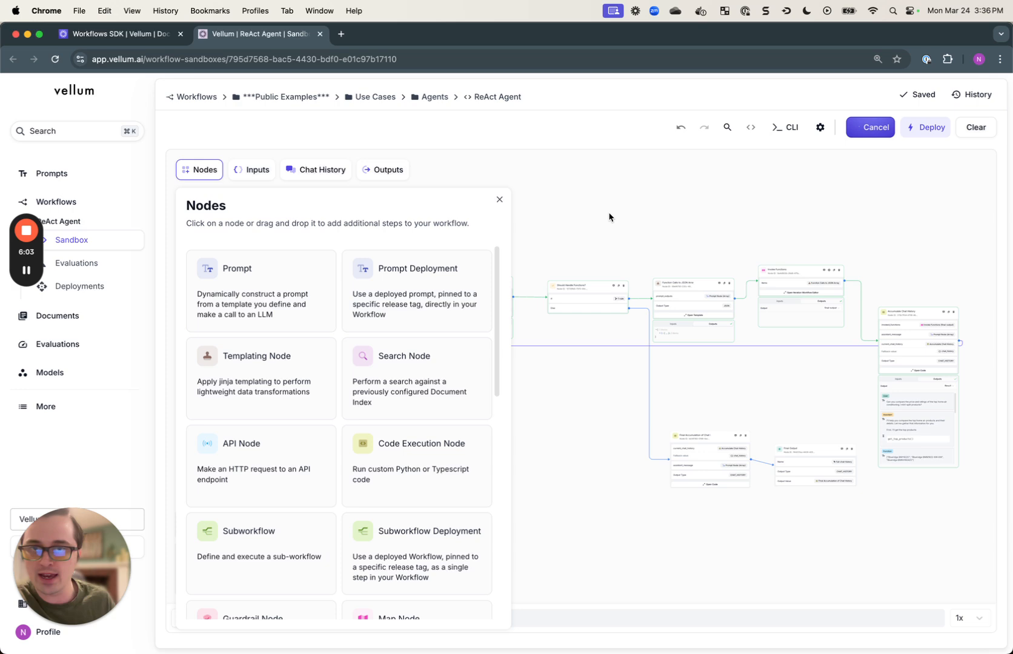
left_click(499, 200)
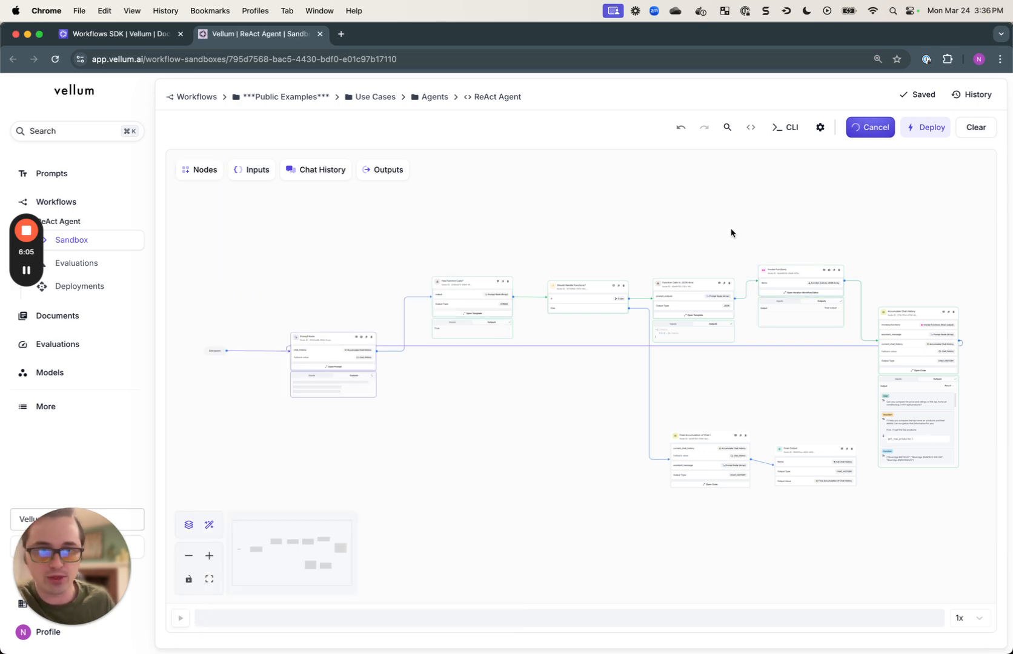
- Preview the workflow's Python SDK code (workflow.py) and return to the finishing run
left_click(751, 127)
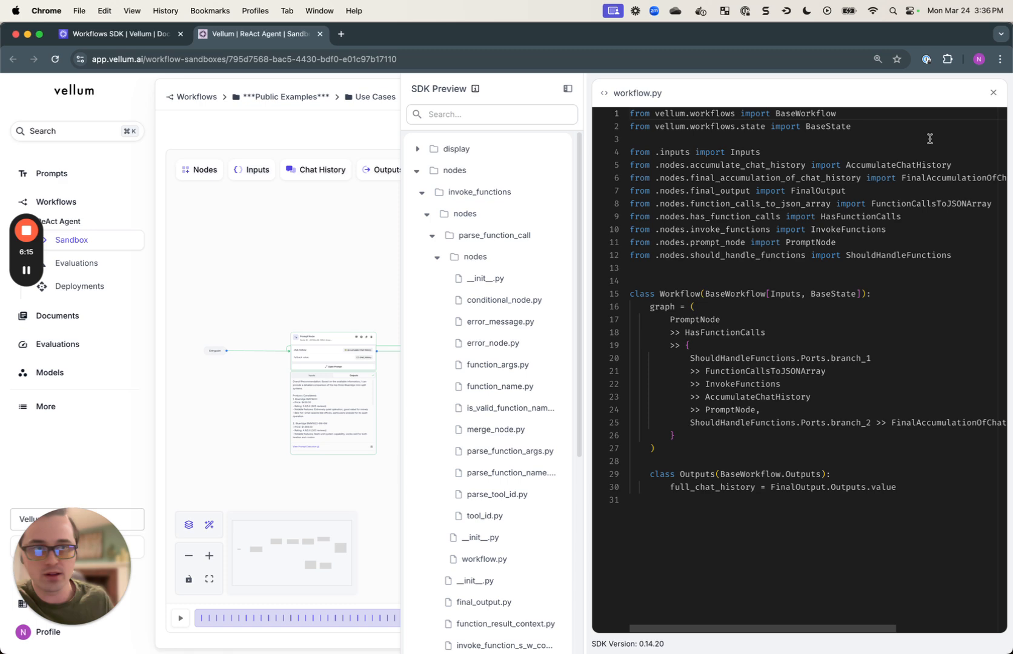
left_click(993, 92)
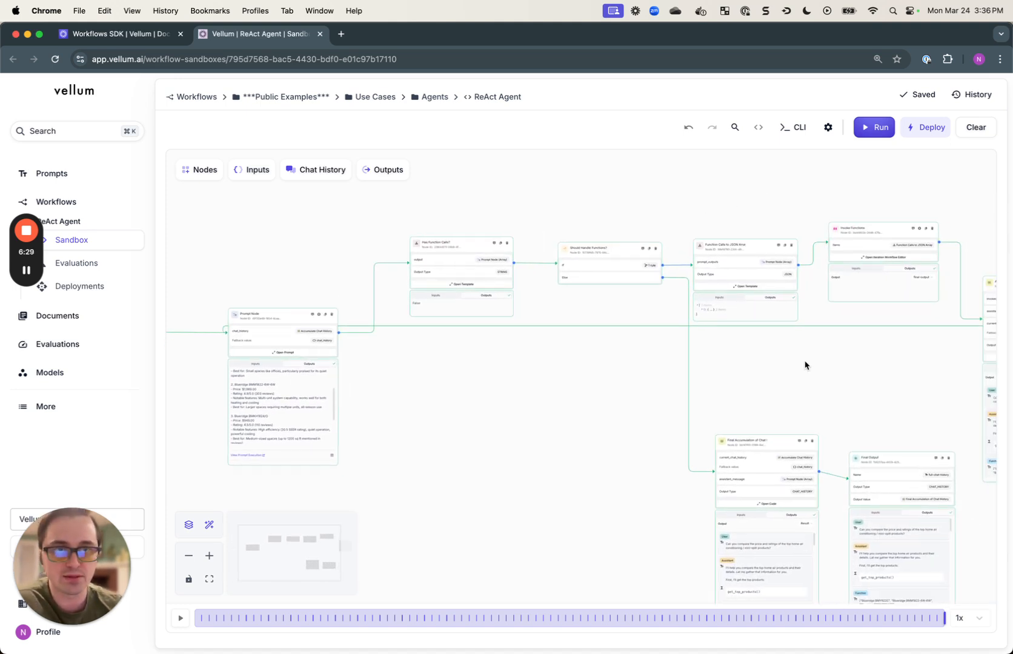
mouse_move(789, 199)
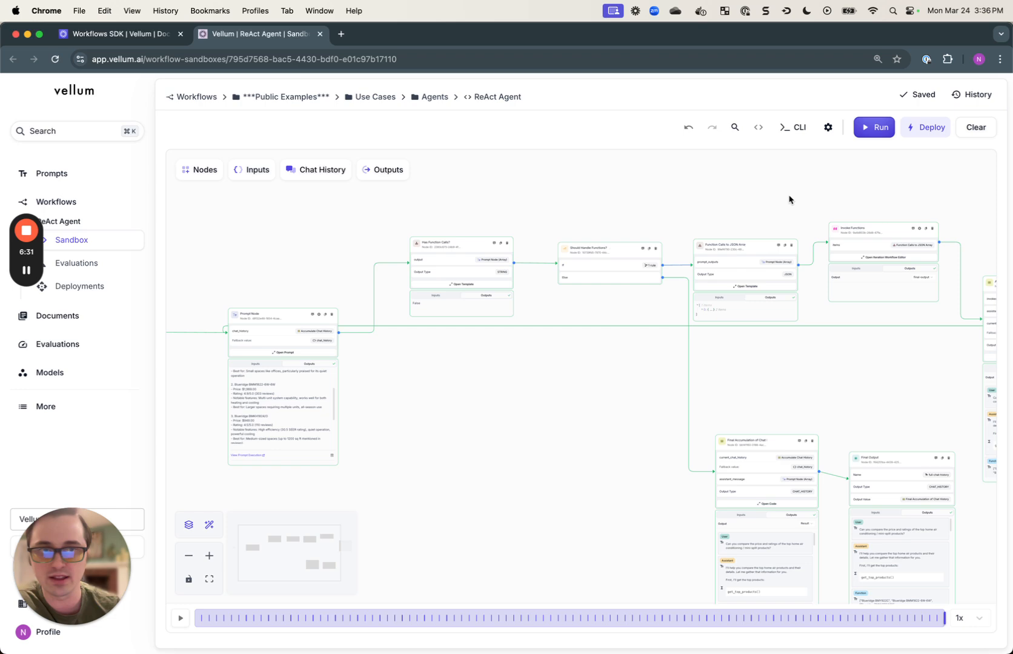
left_click(757, 127)
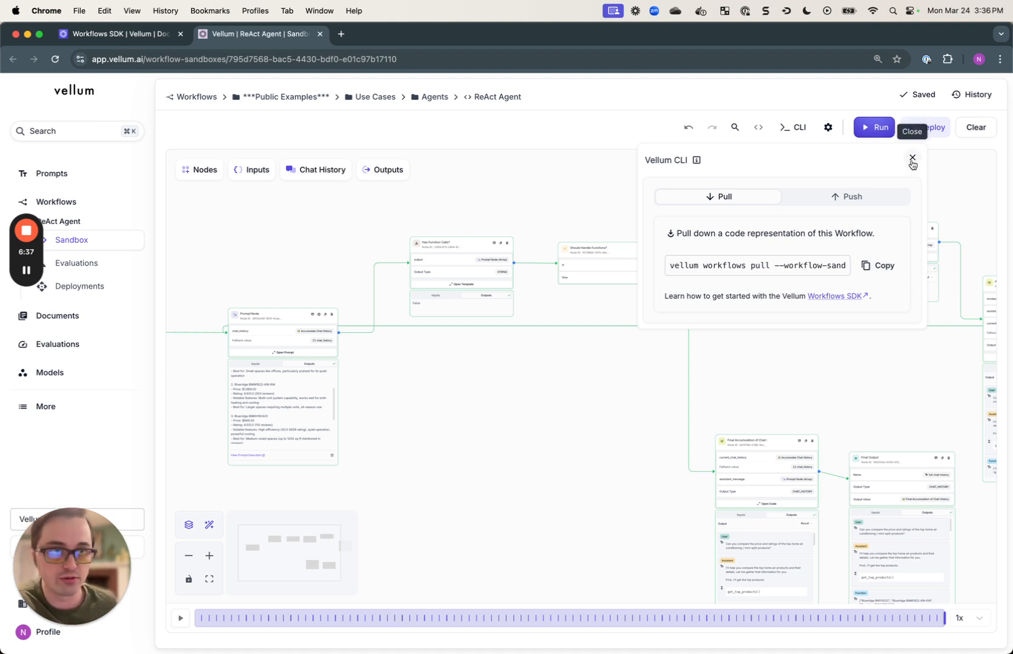
left_click(911, 159)
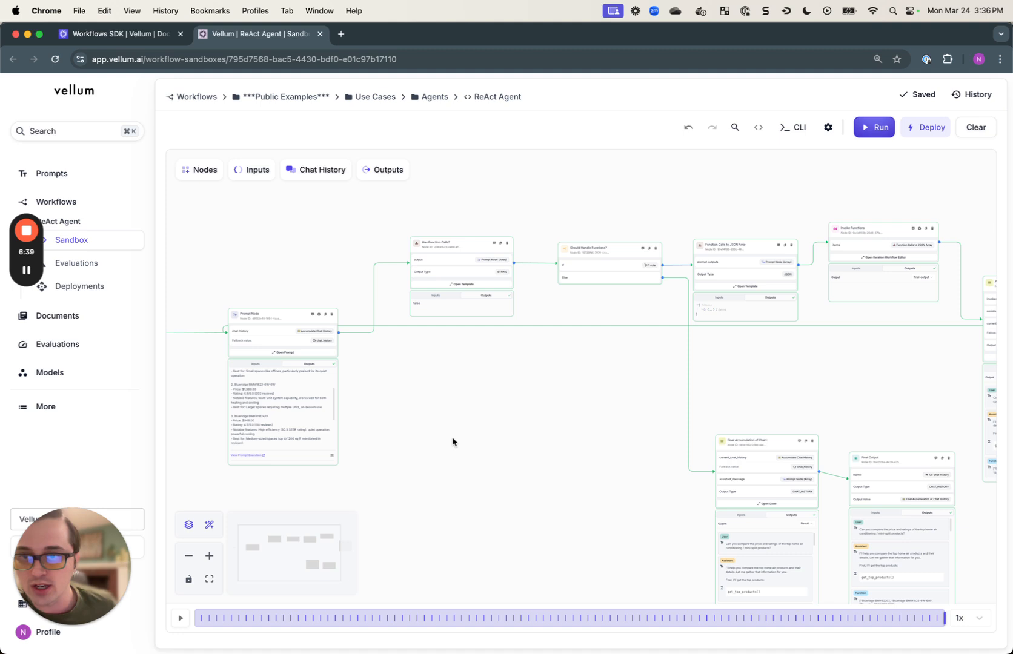
left_click(250, 170)
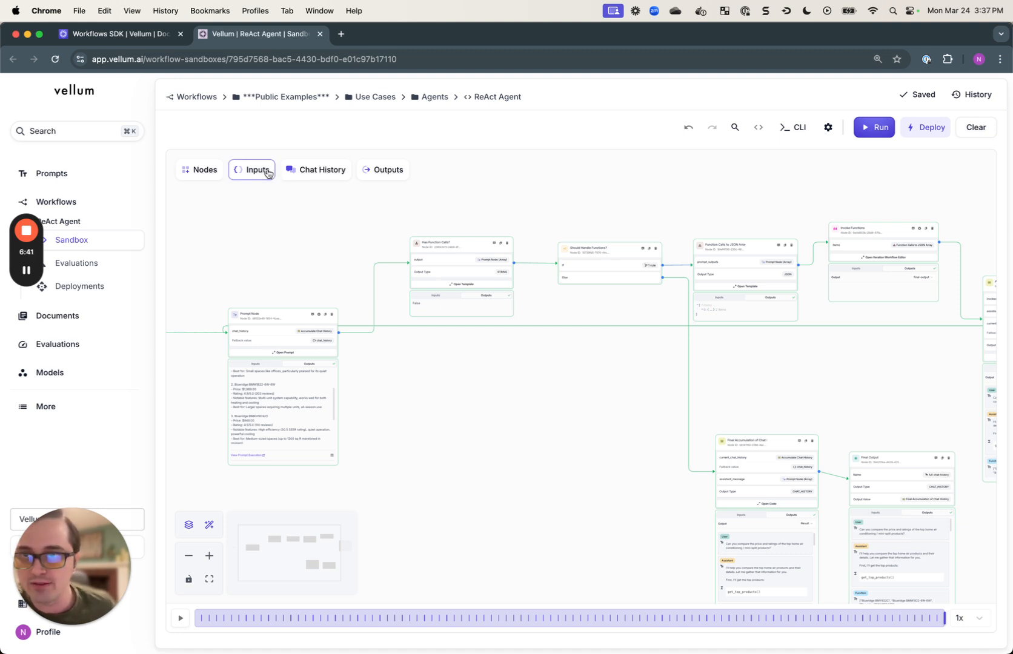
mouse_move(299, 354)
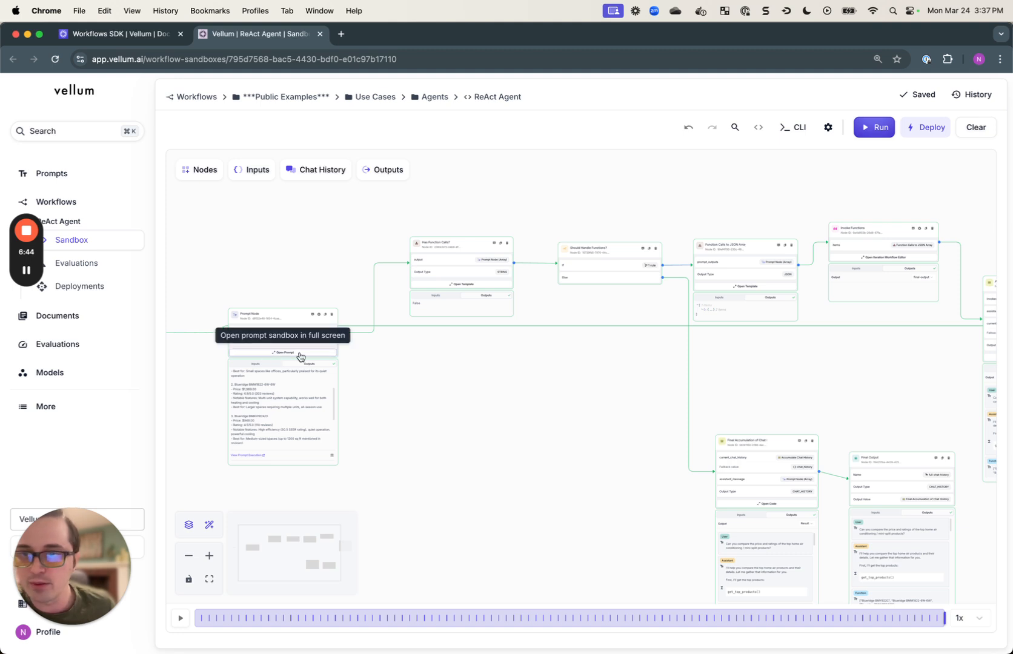
left_click(285, 335)
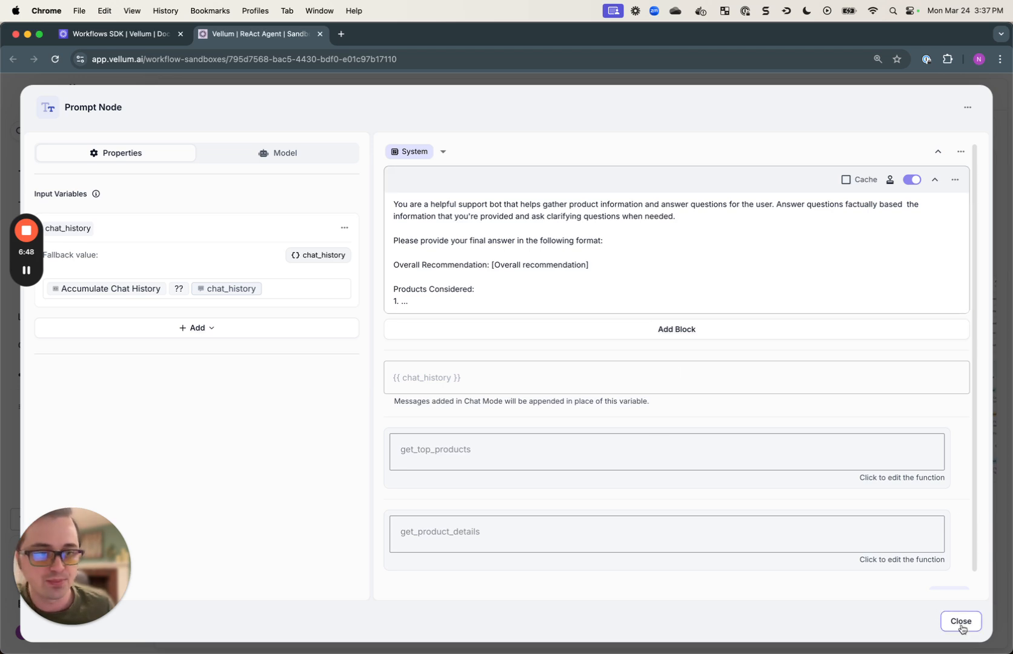
left_click(961, 627)
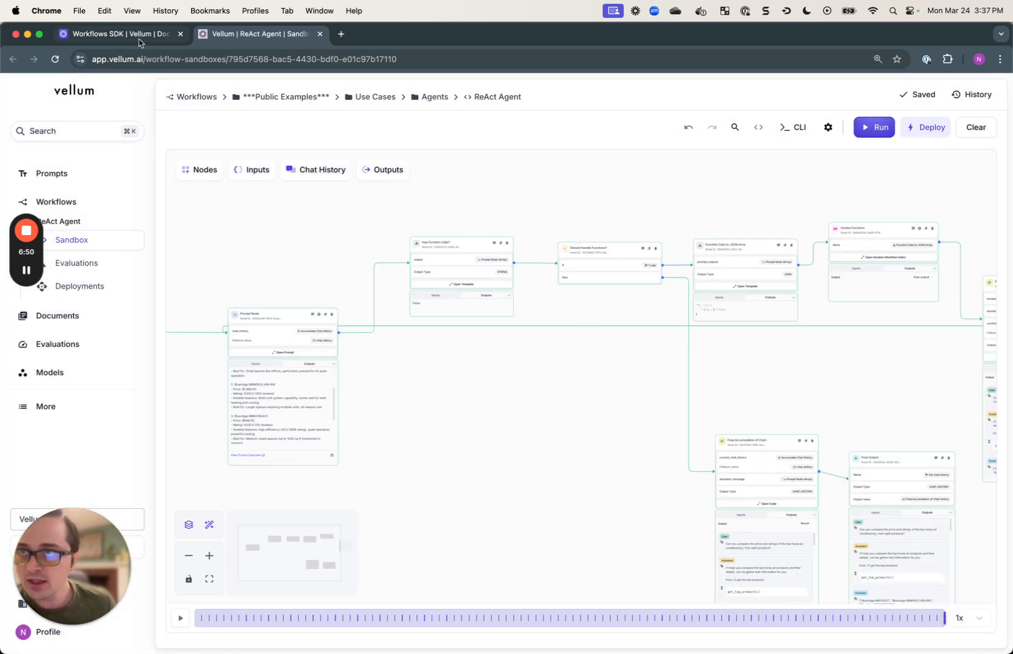
- Show the Workflows SDK Core Concepts page on defining a Workflow
left_click(106, 34)
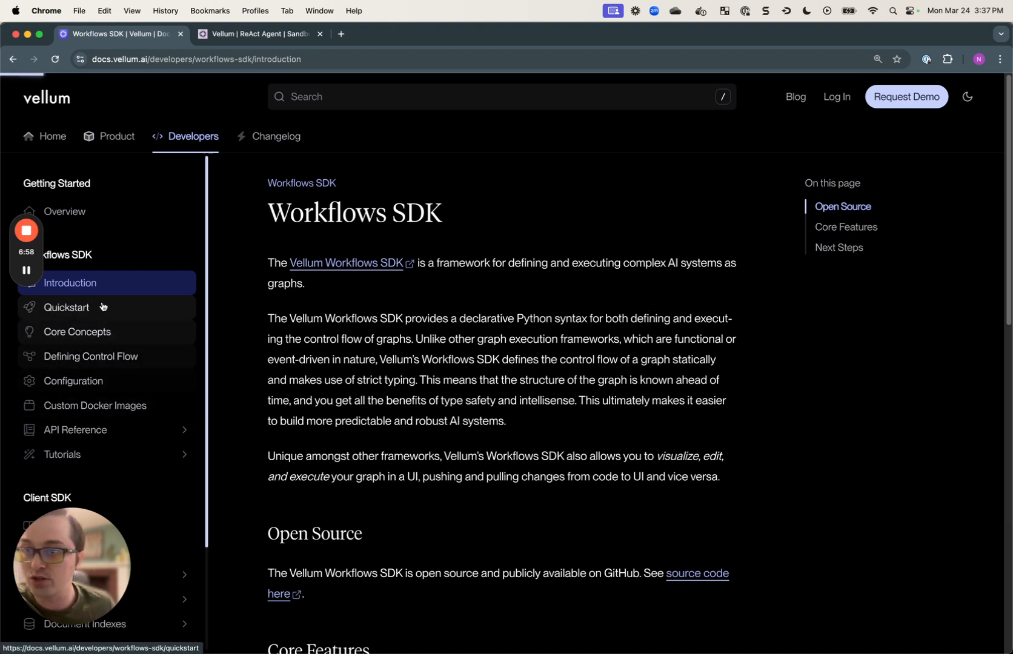
left_click(78, 331)
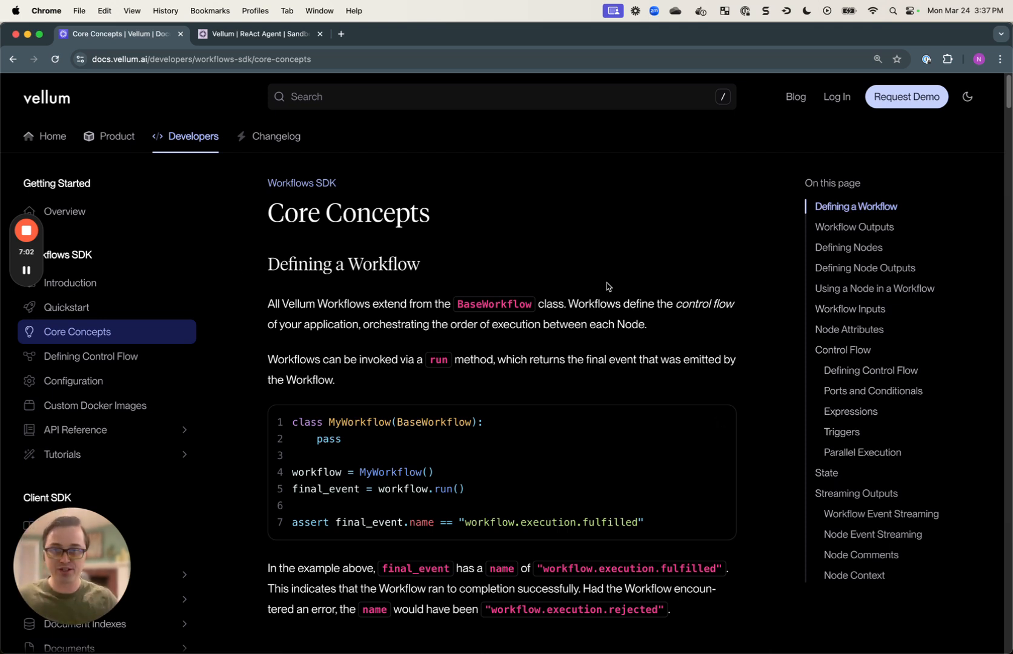
mouse_move(616, 287)
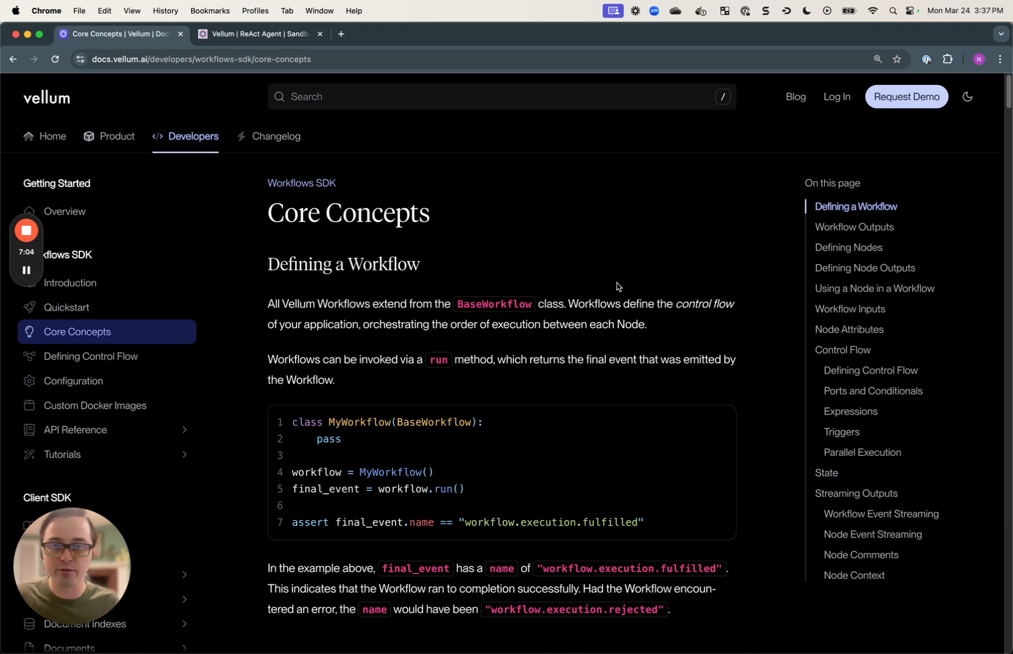